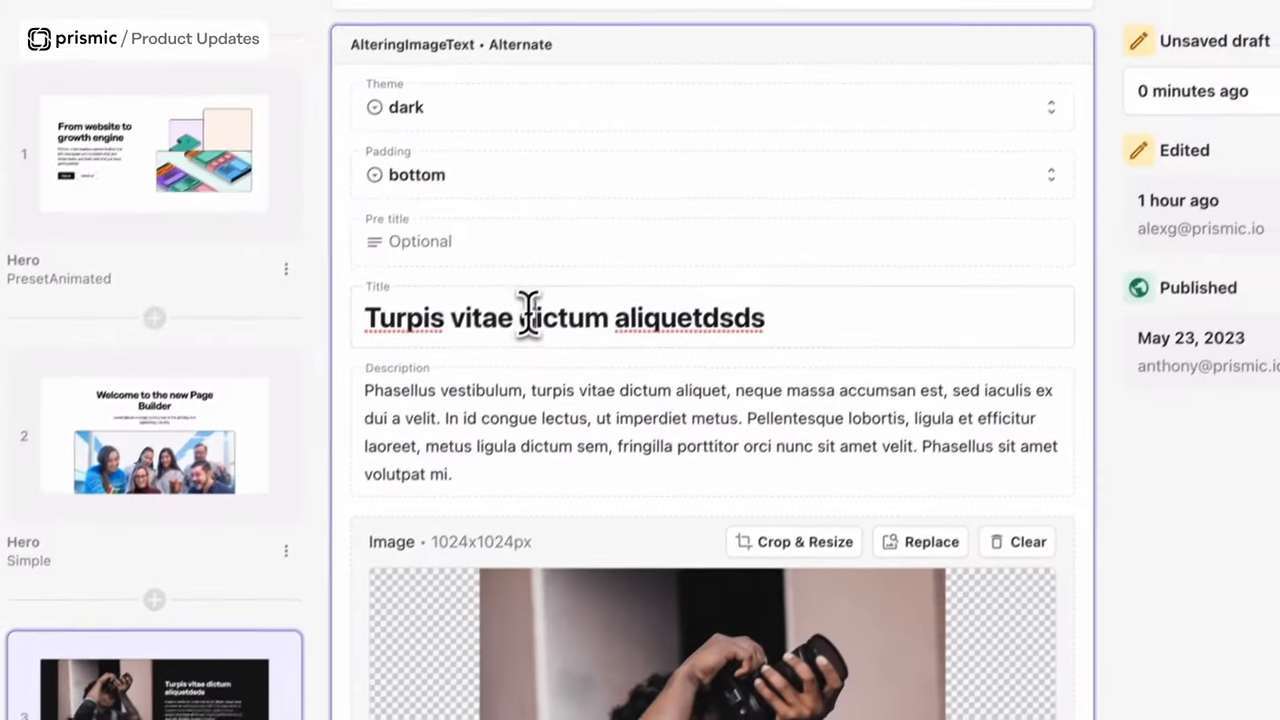
Step: Replace the AlteringImageText slice title with "It's your" and leave the draft
text(It's your)
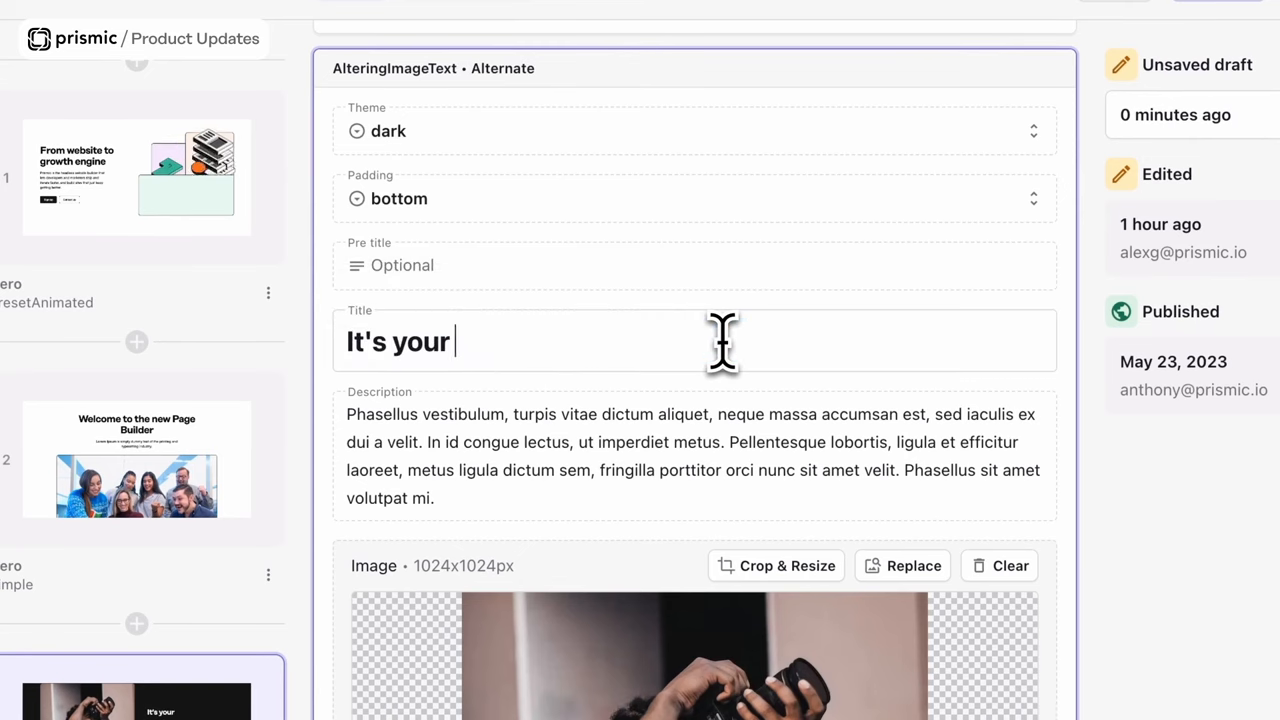
click(612, 32)
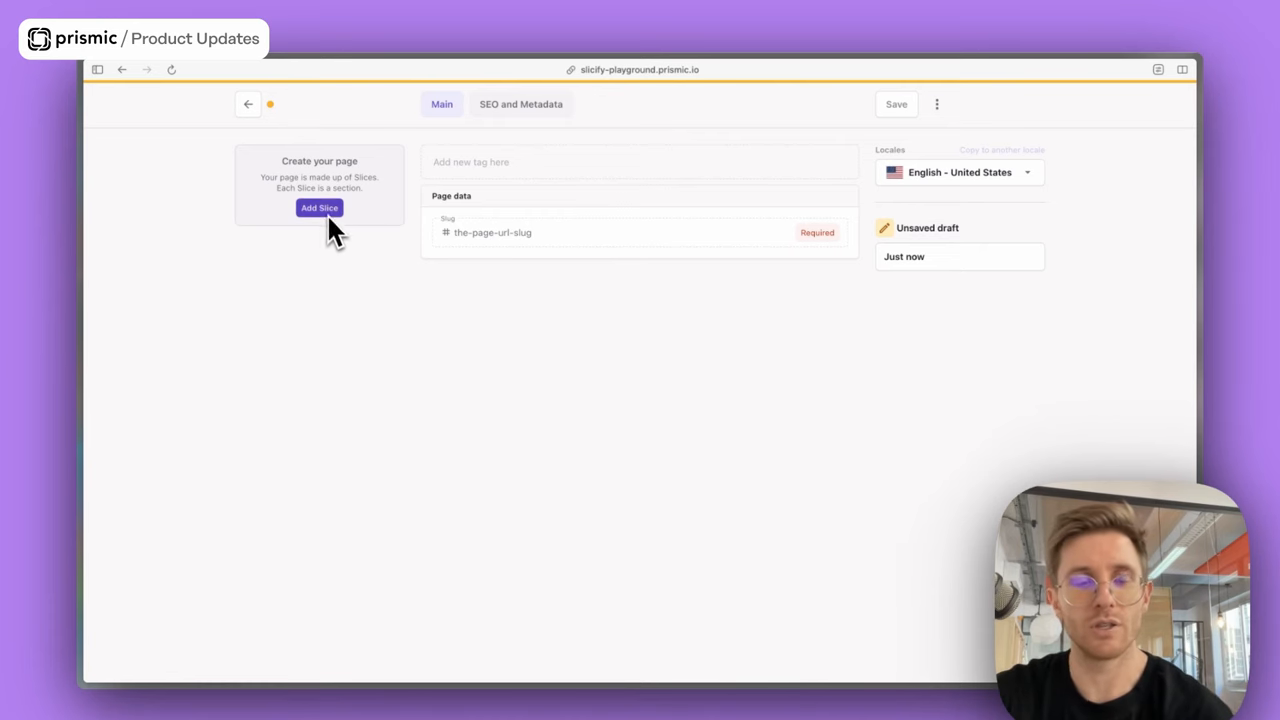
Step: Add a Hero > With Background slice, then a Features > Below slice from the library
click(320, 208)
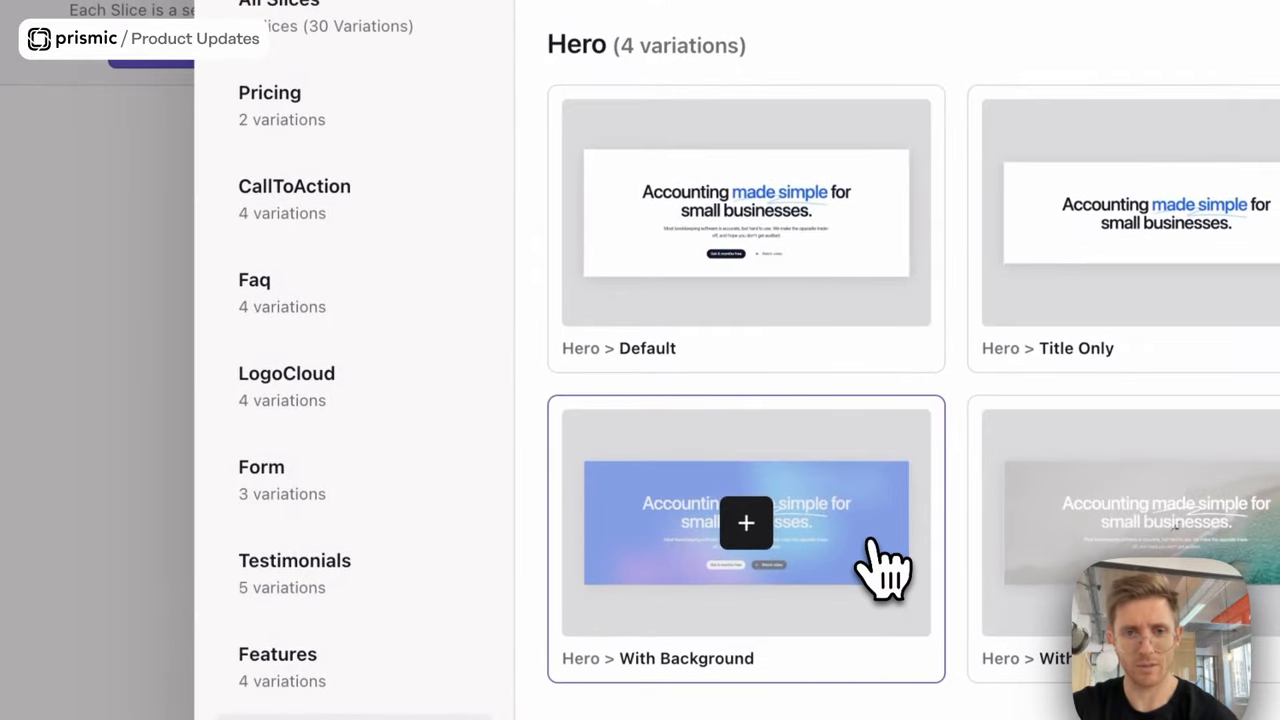
click(744, 524)
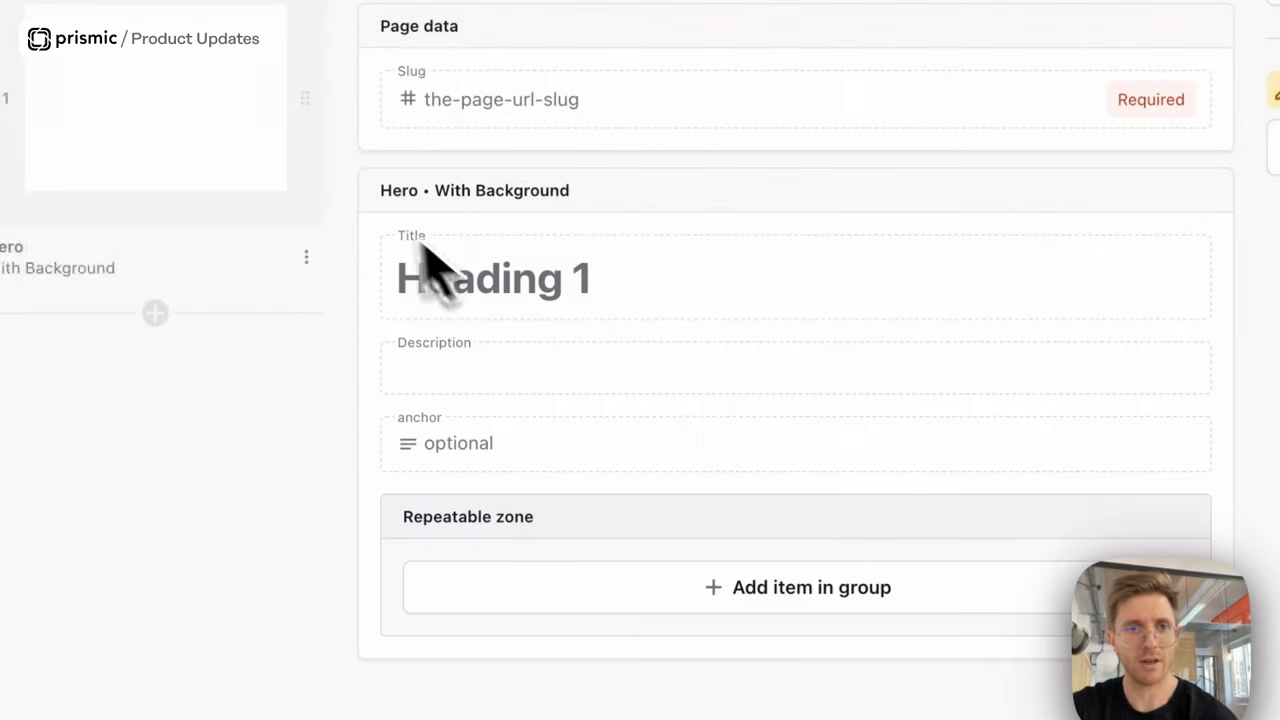
click(156, 312)
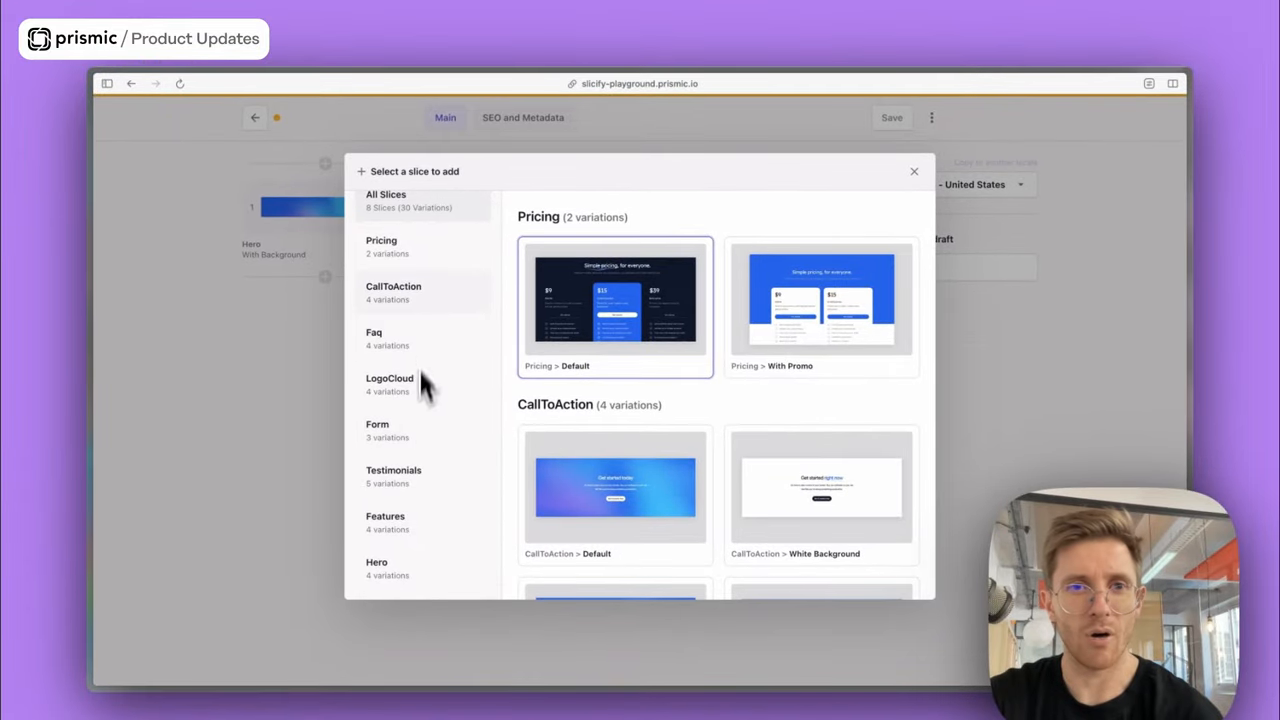
mouse_move(418, 320)
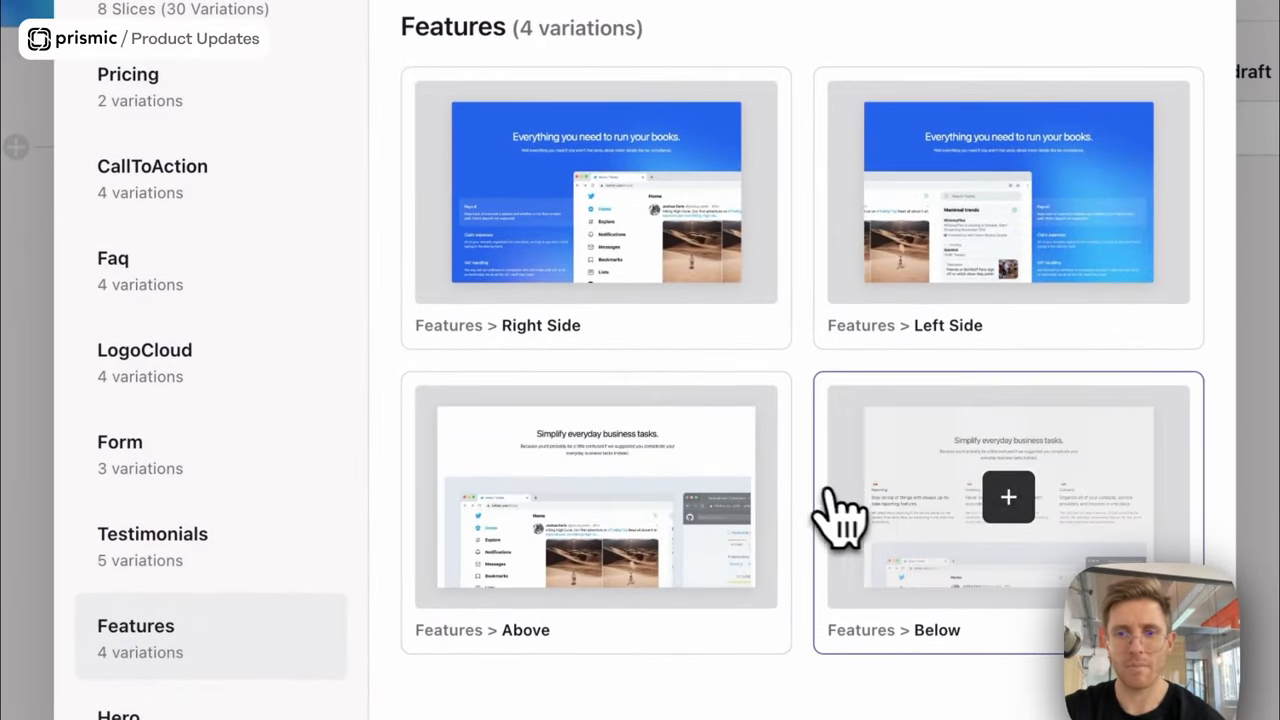
click(1008, 496)
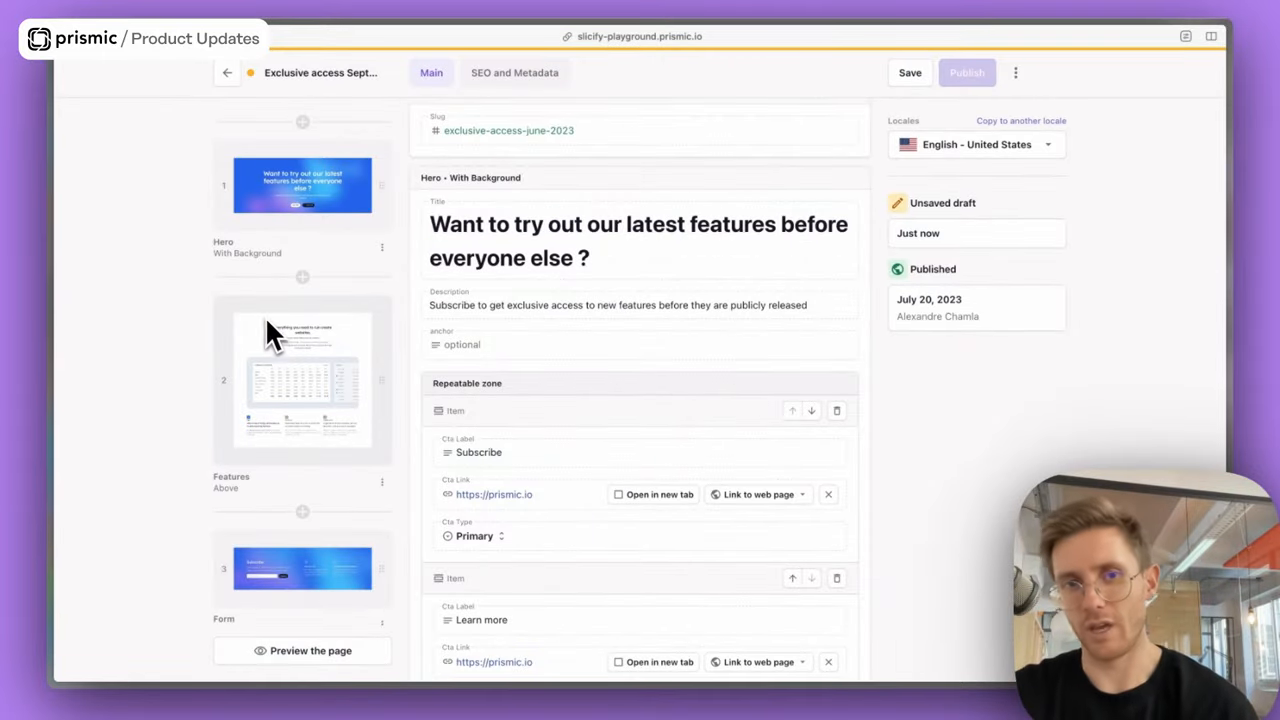
mouse_move(316, 270)
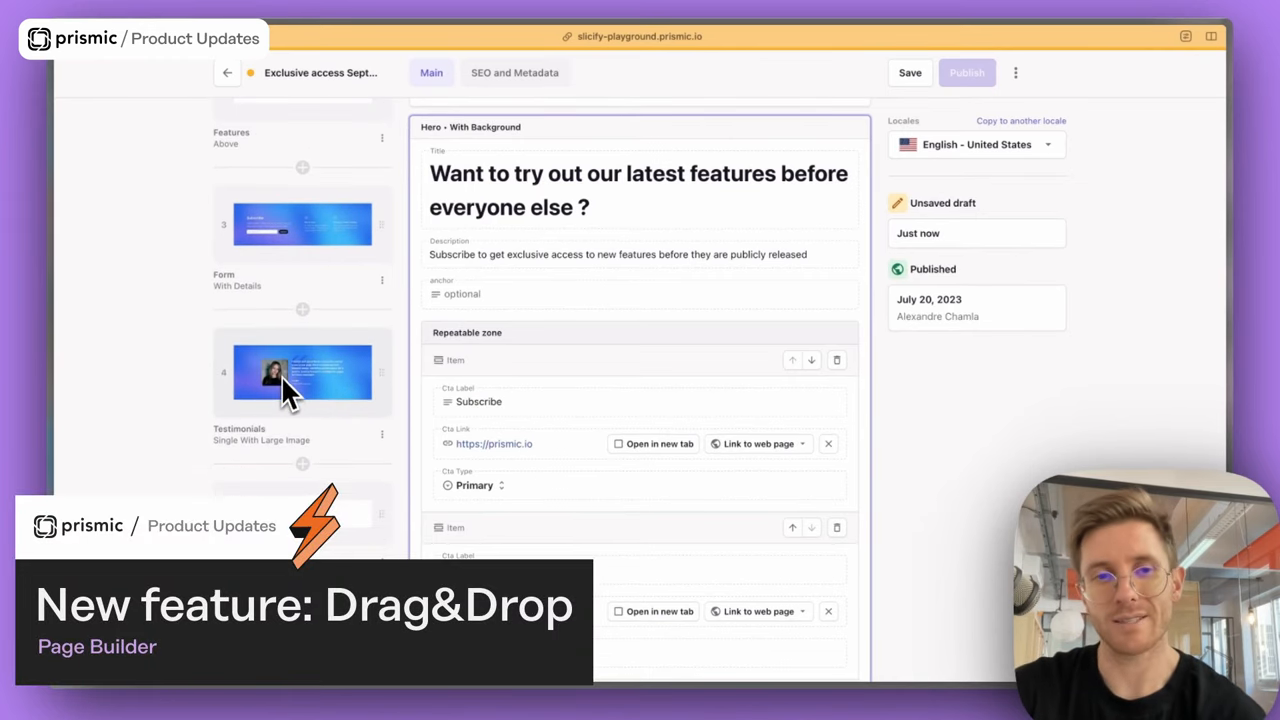
mouse_move(304, 480)
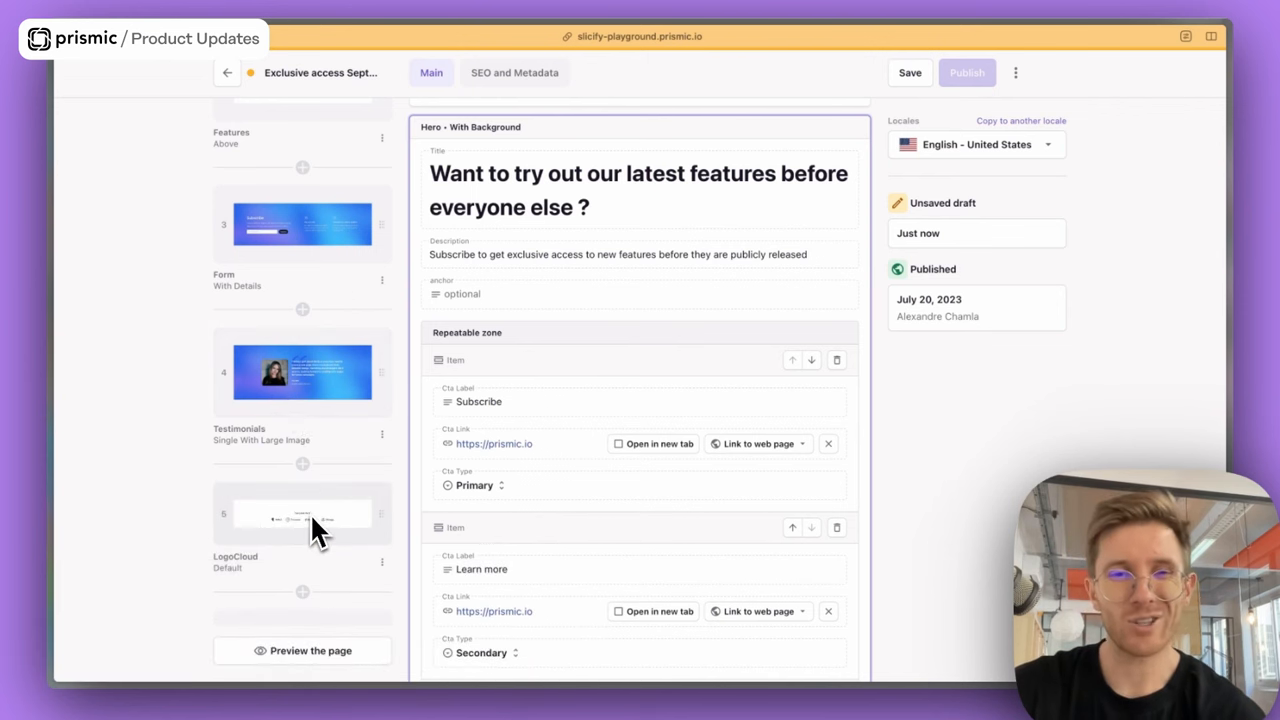
mouse_move(320, 396)
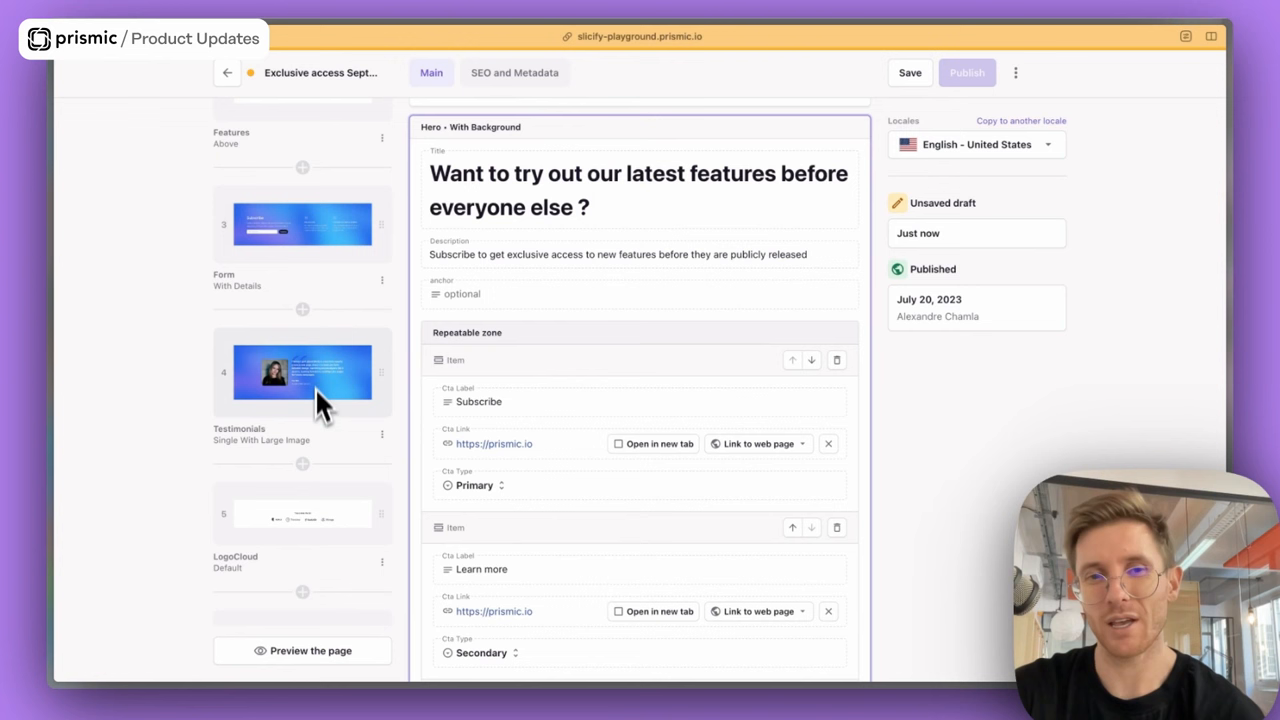
mouse_move(352, 536)
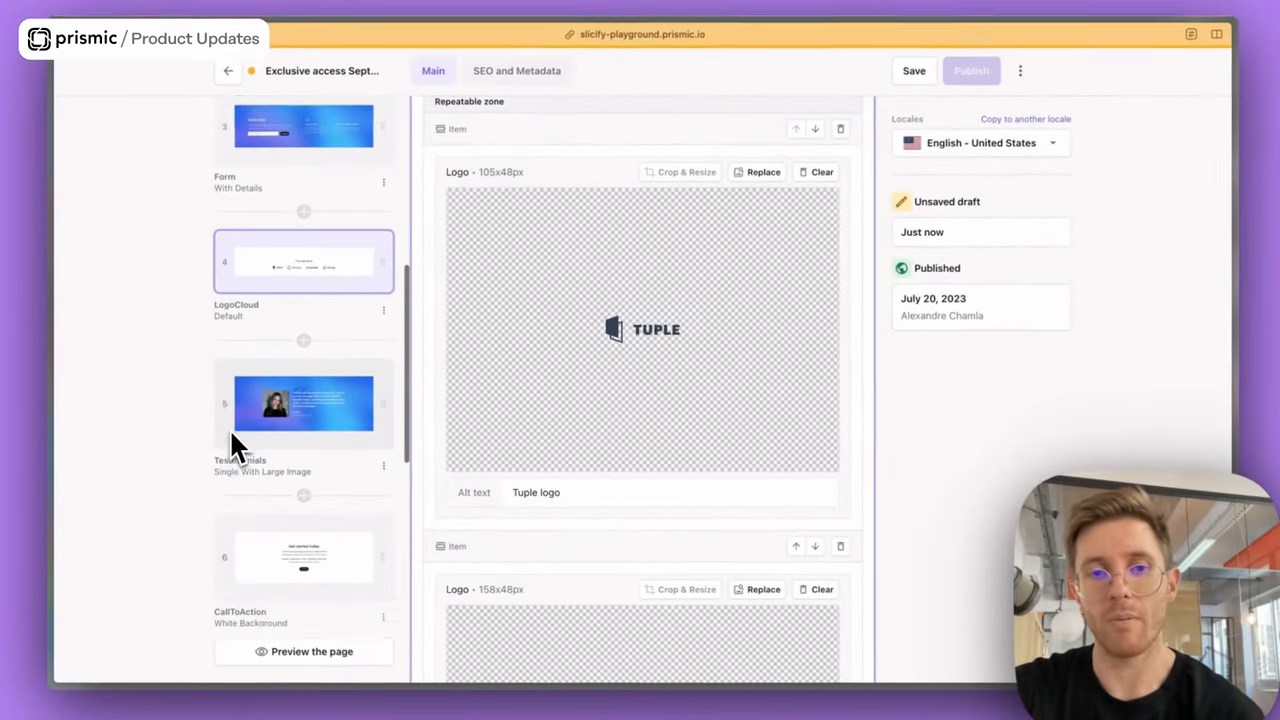
Step: Scroll the slice list so LogoCloud sits above Testimonials
scroll(up, 3)
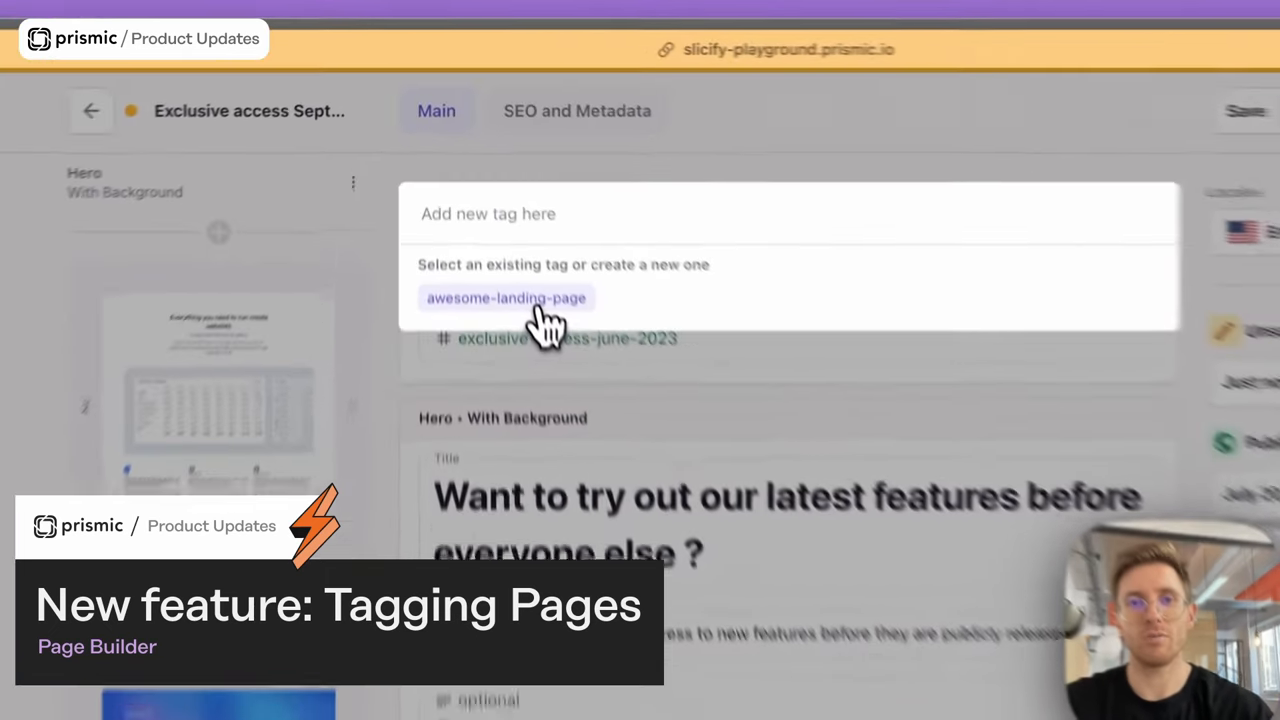
Step: Attach the awesome-landing-page tag and create a new september-landing tag
click(504, 298)
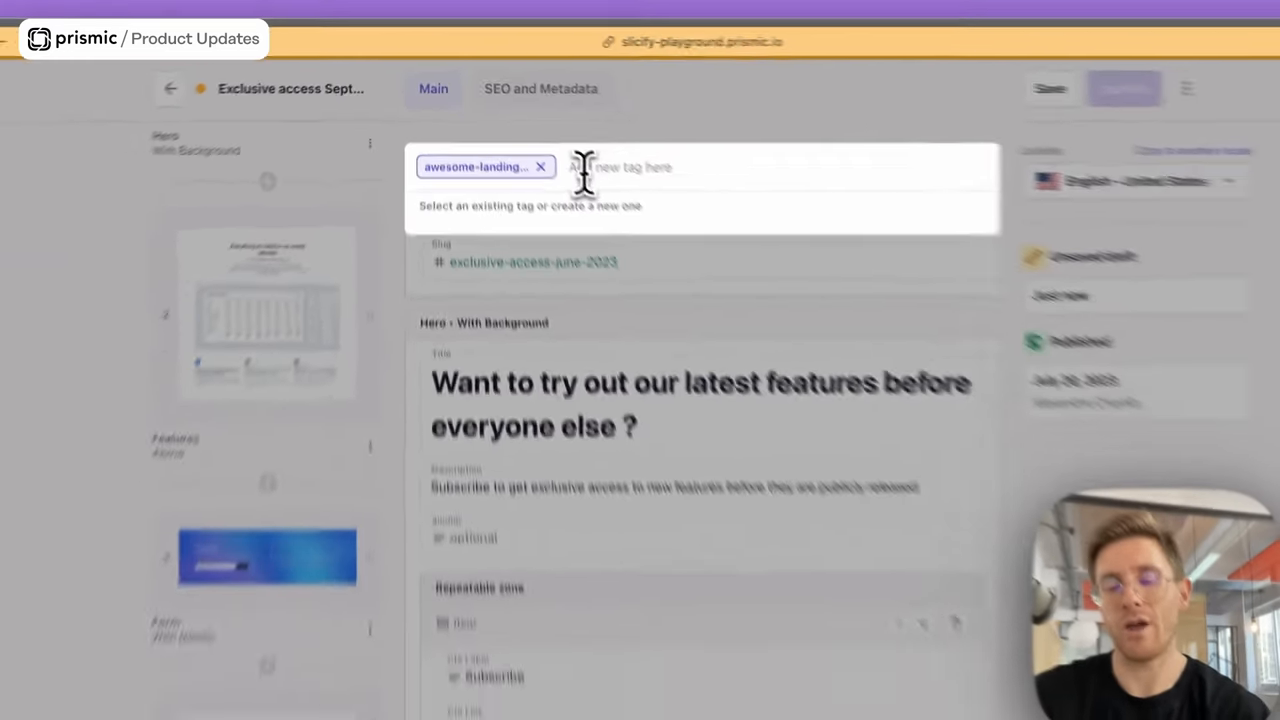
text(sep)
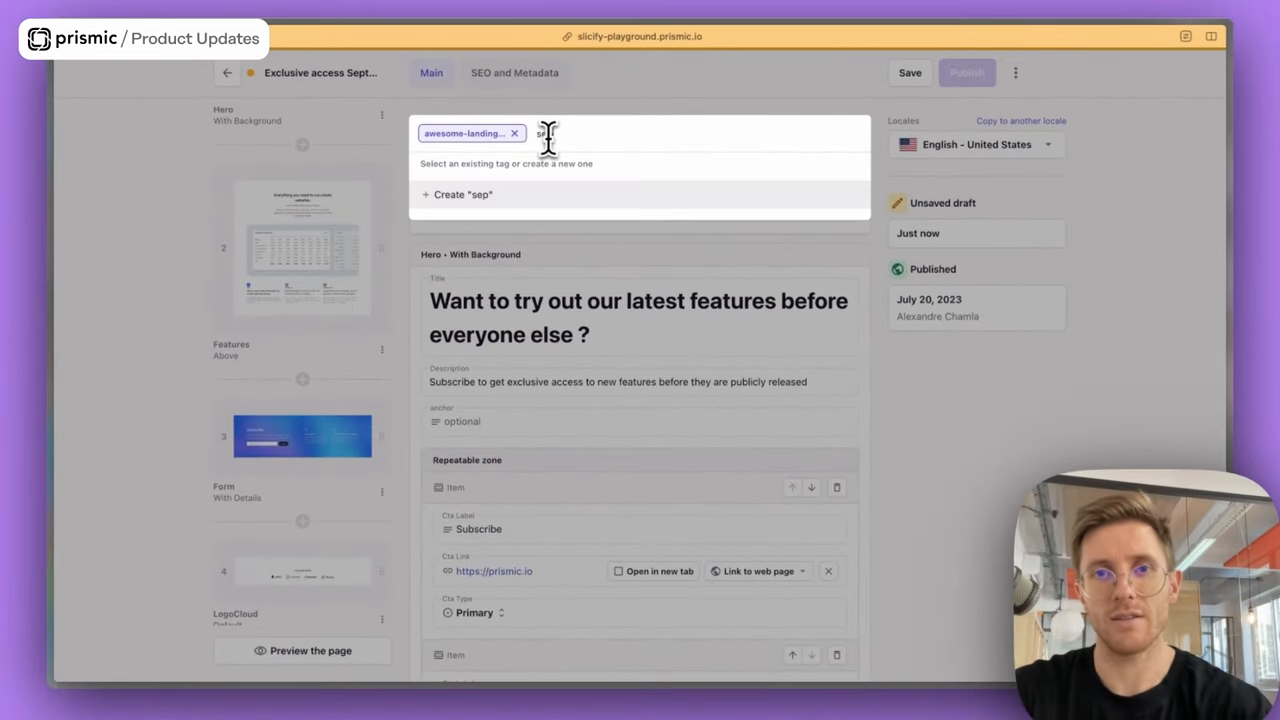
text(tember)
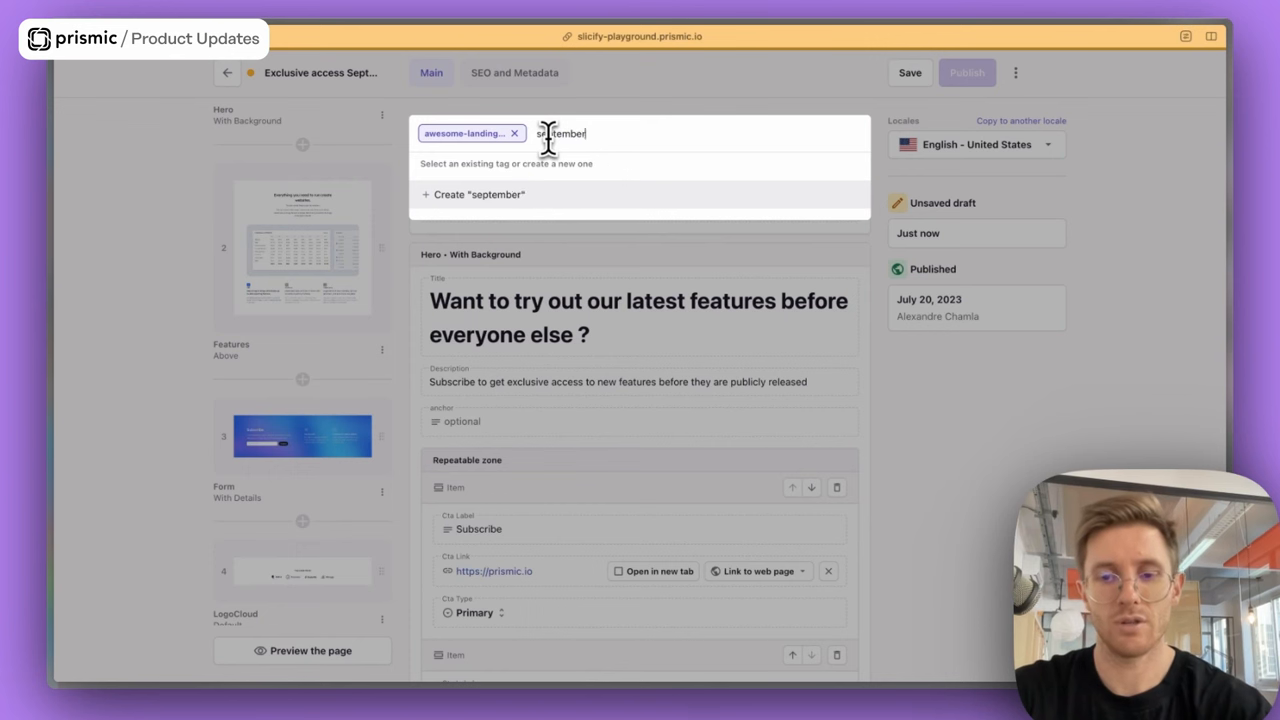
text(-landing)
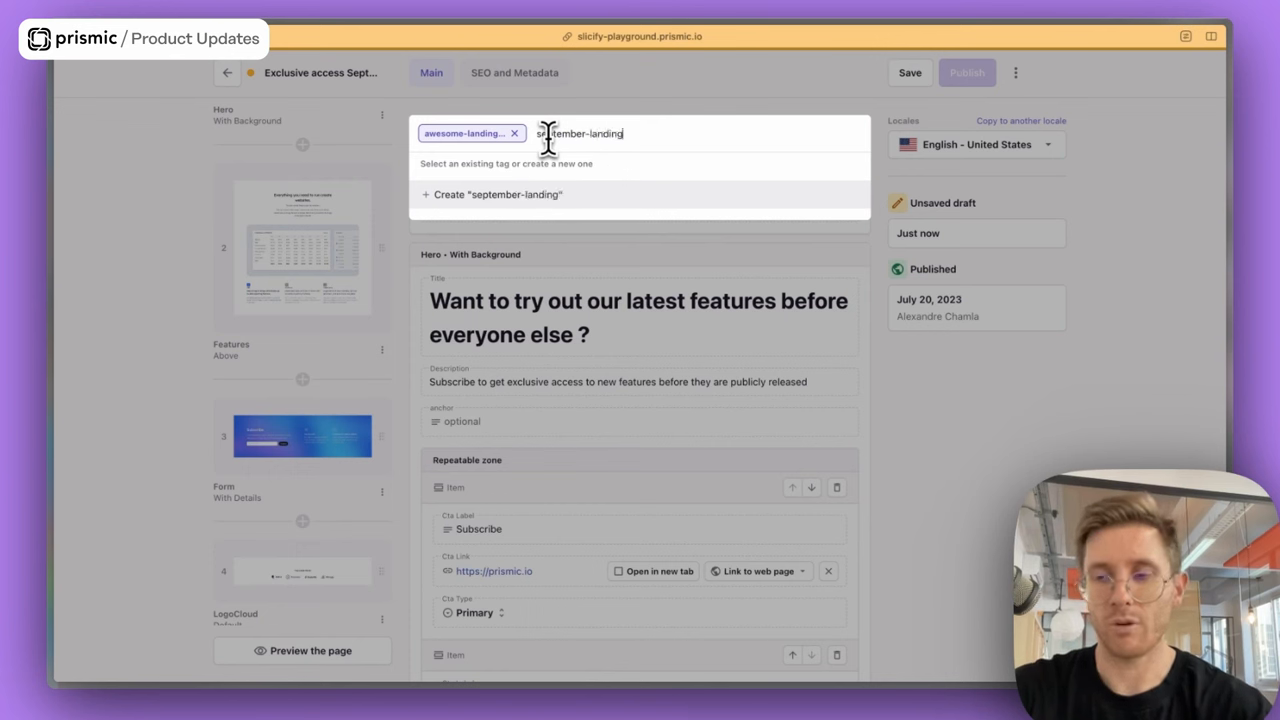
click(496, 194)
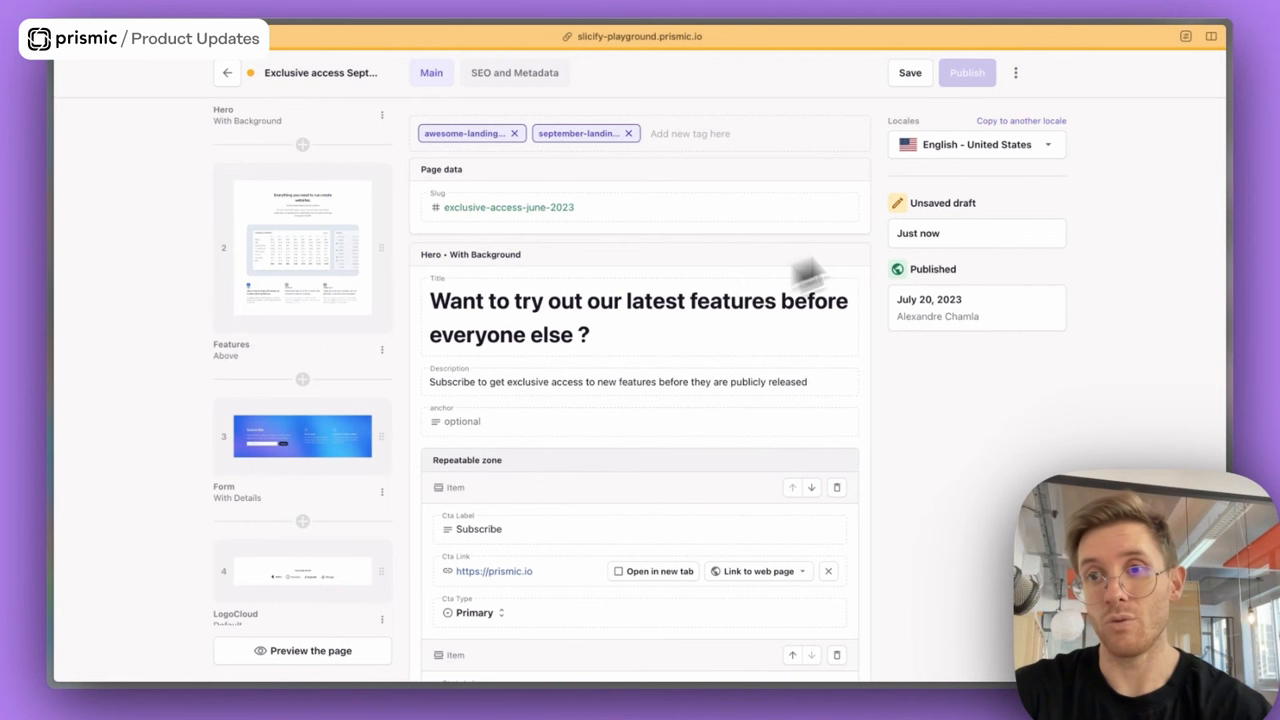
mouse_move(780, 248)
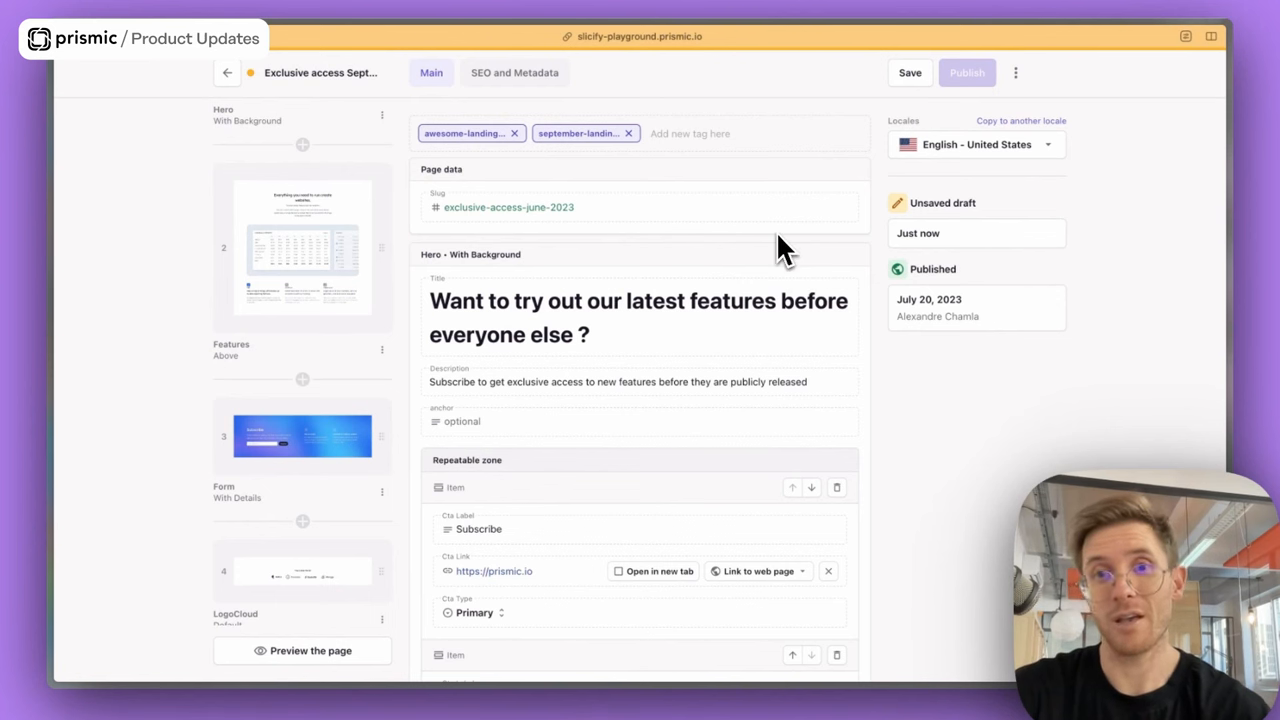
mouse_move(756, 236)
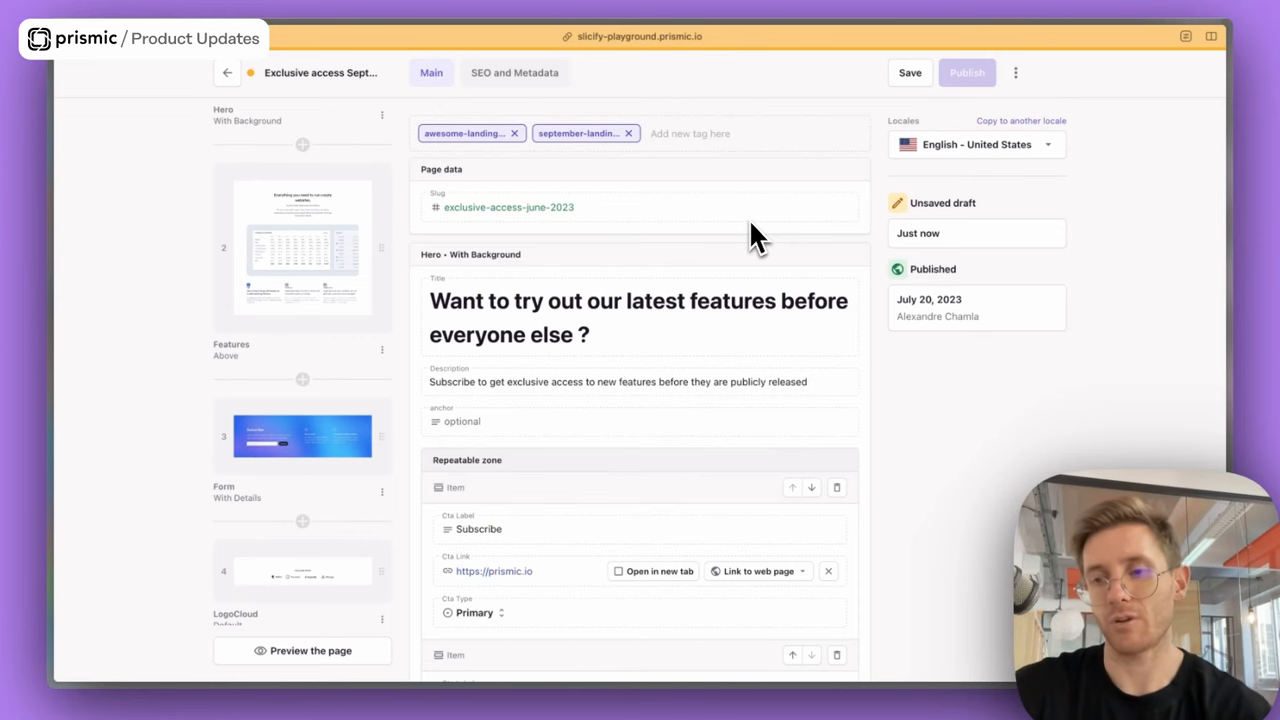
mouse_move(1018, 80)
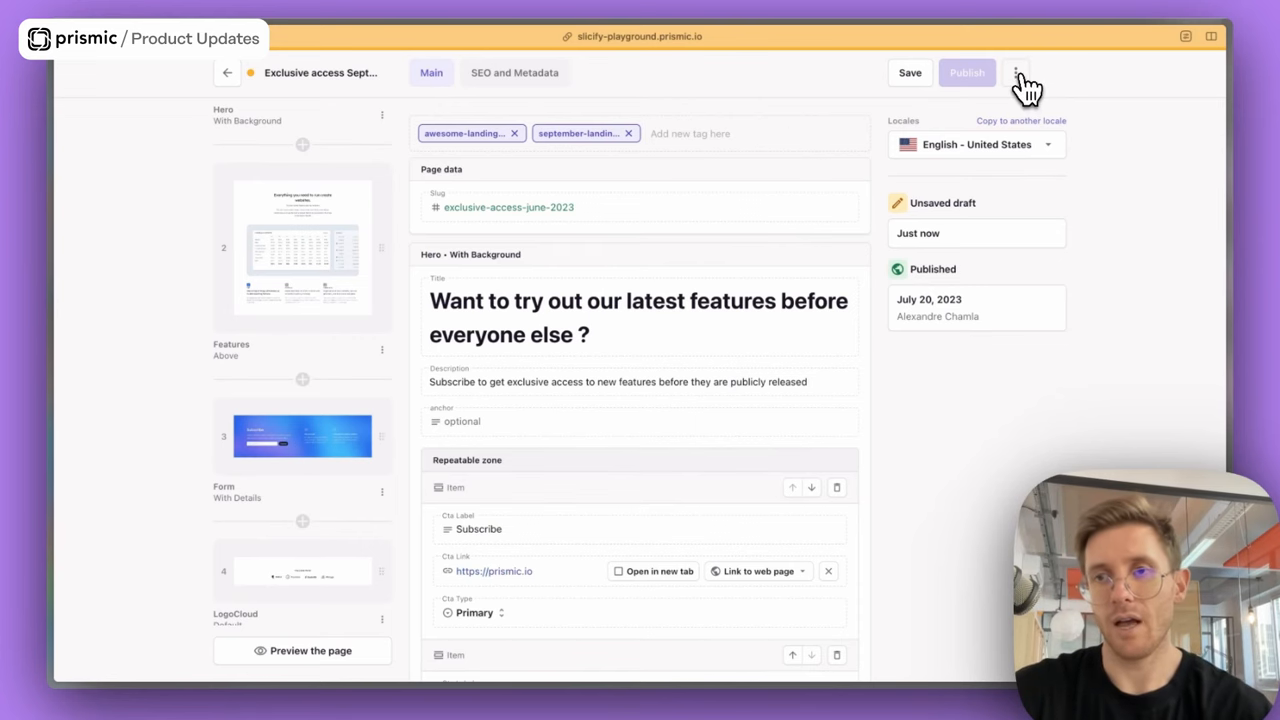
Step: Start 'Copy to another locale' and choose French - France as the target
click(1016, 72)
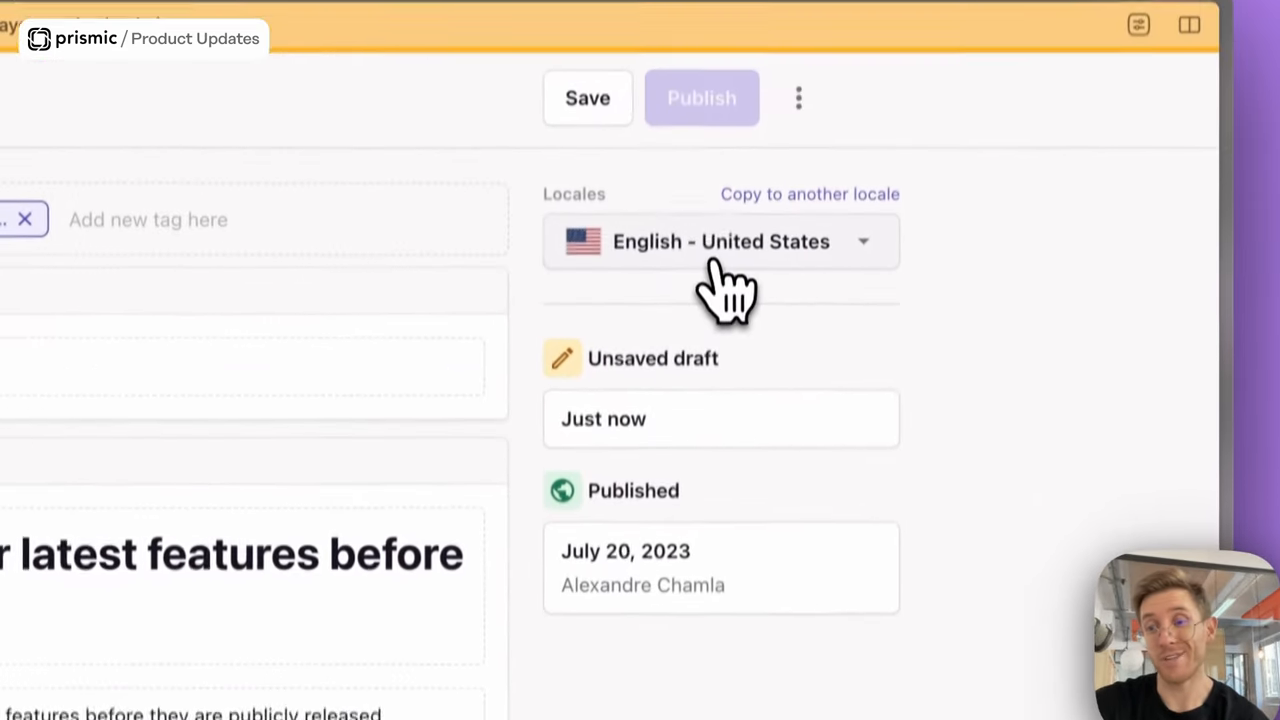
click(720, 240)
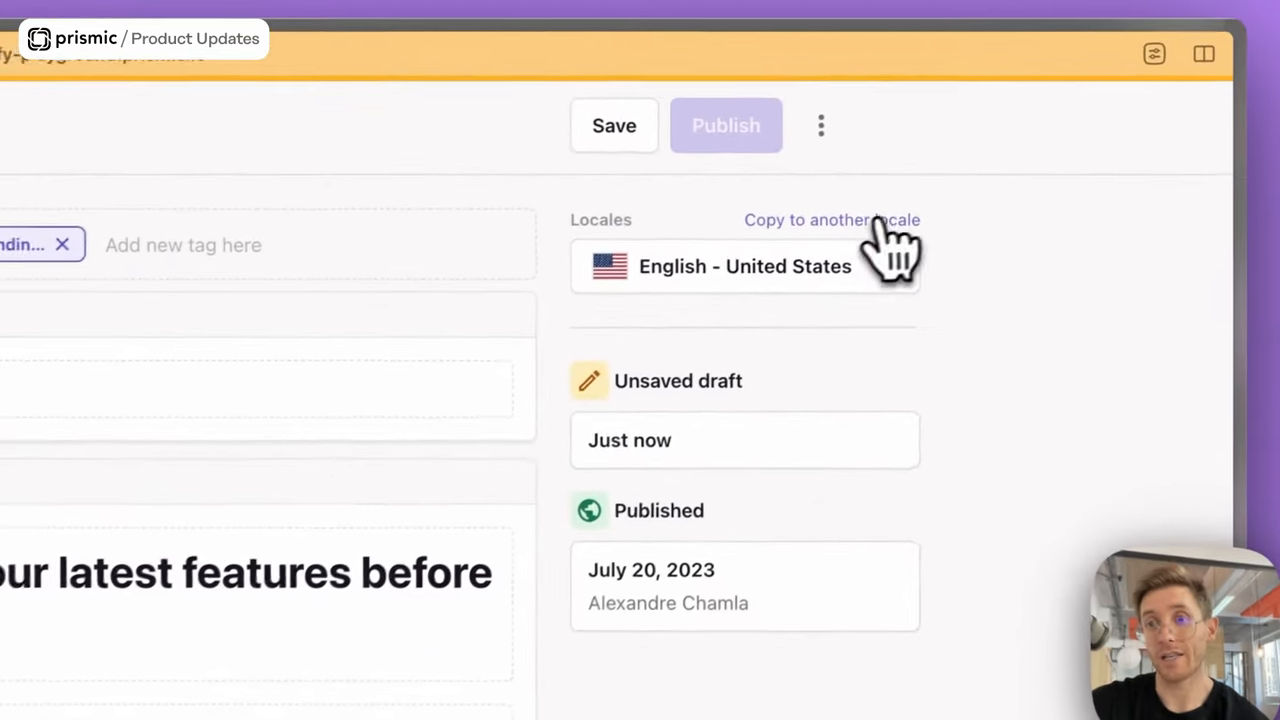
click(832, 218)
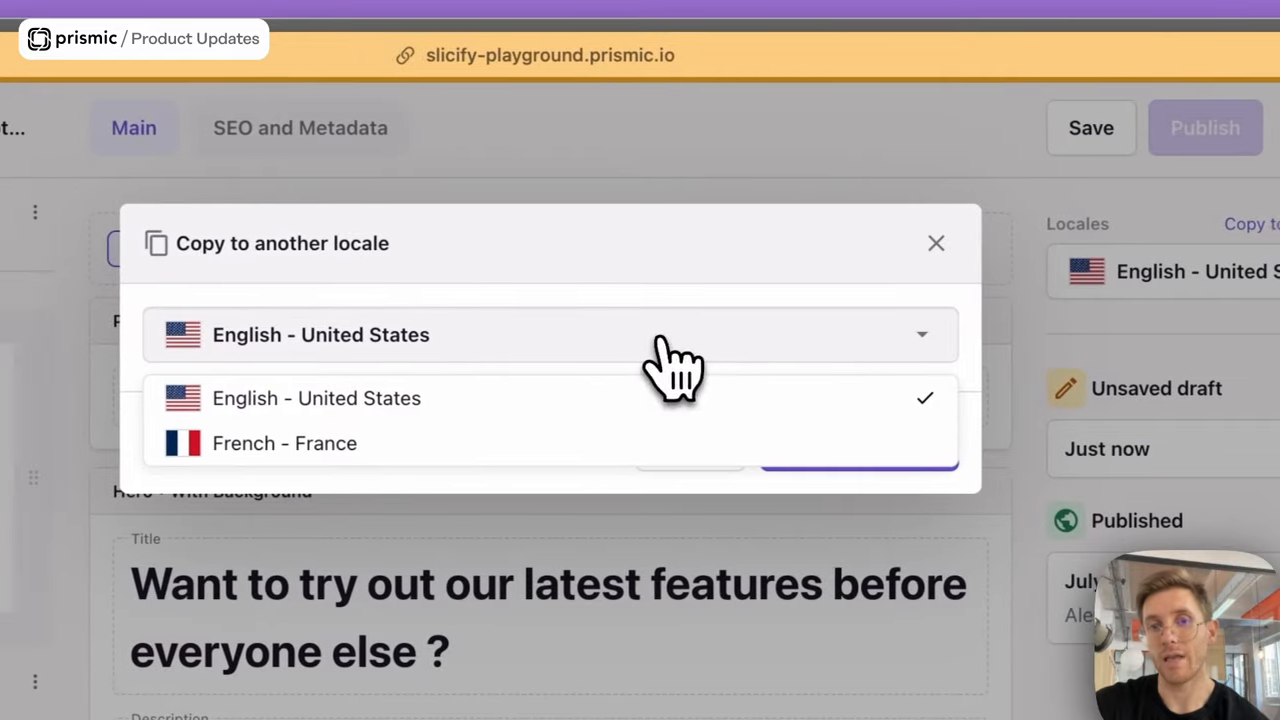
mouse_move(616, 364)
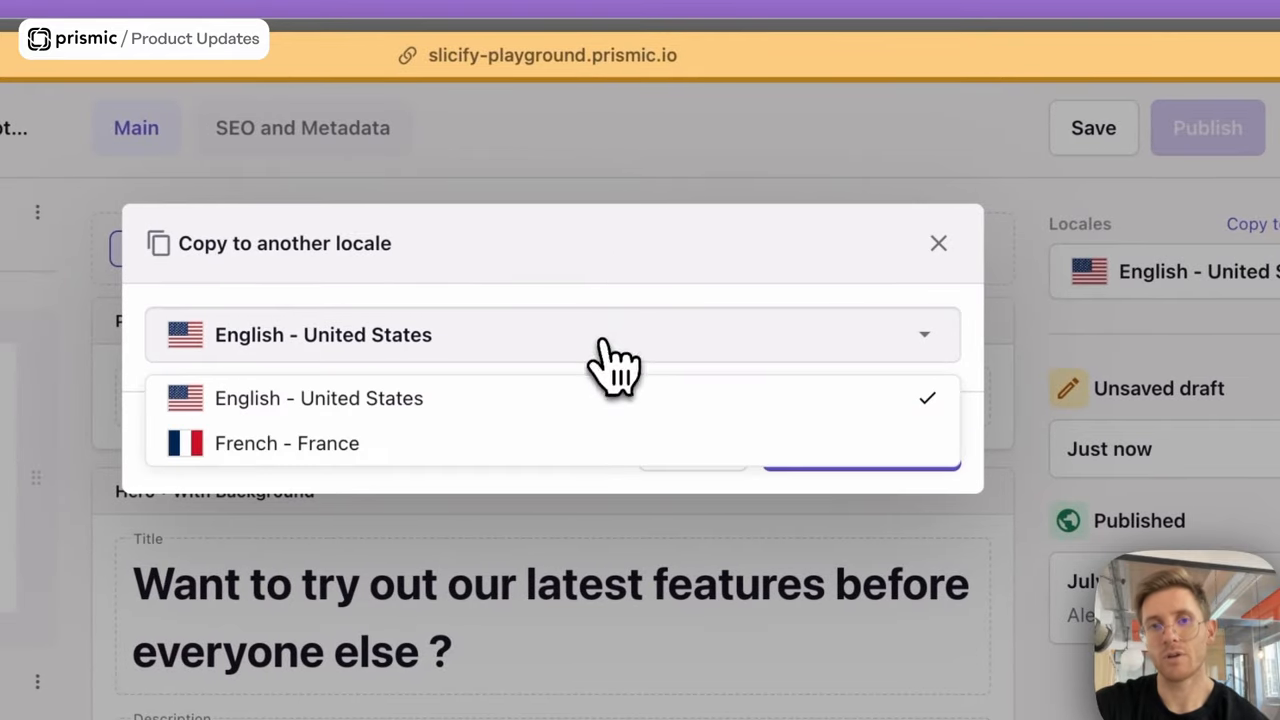
mouse_move(504, 476)
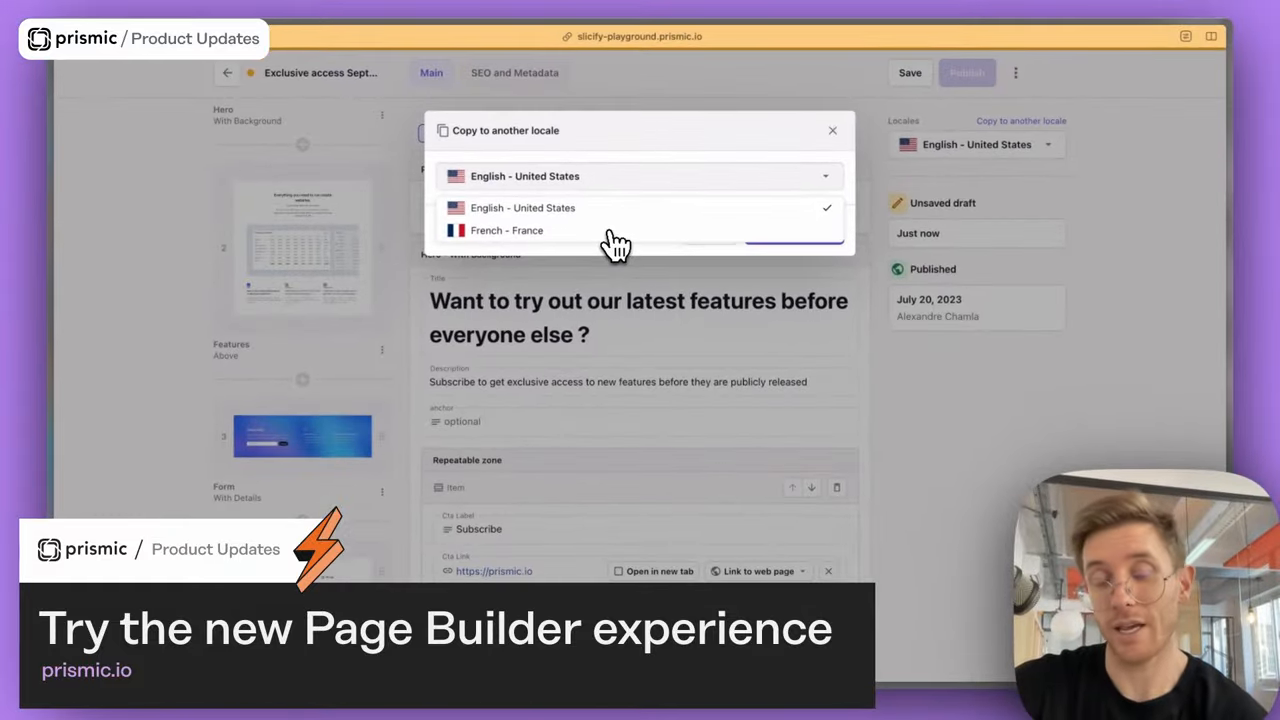
click(506, 230)
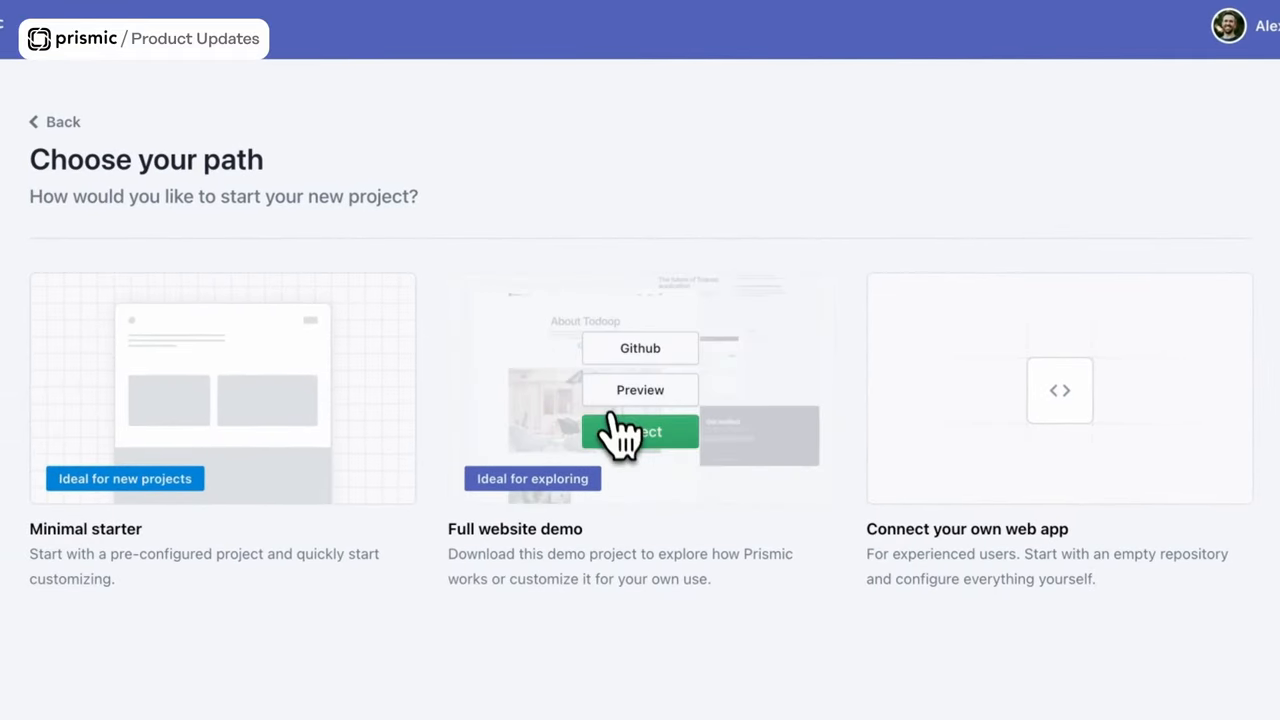
Step: Create a repository named Test from the full website demo and launch Slice Machine
click(640, 432)
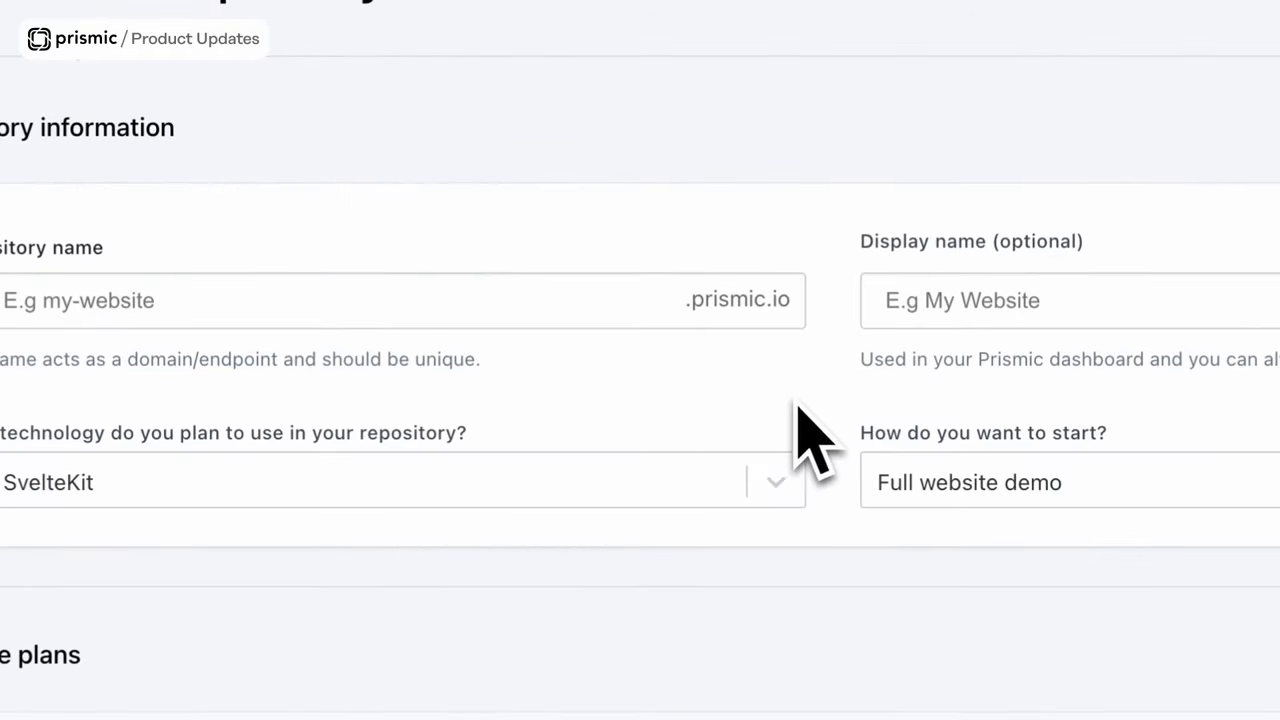
text(Test)
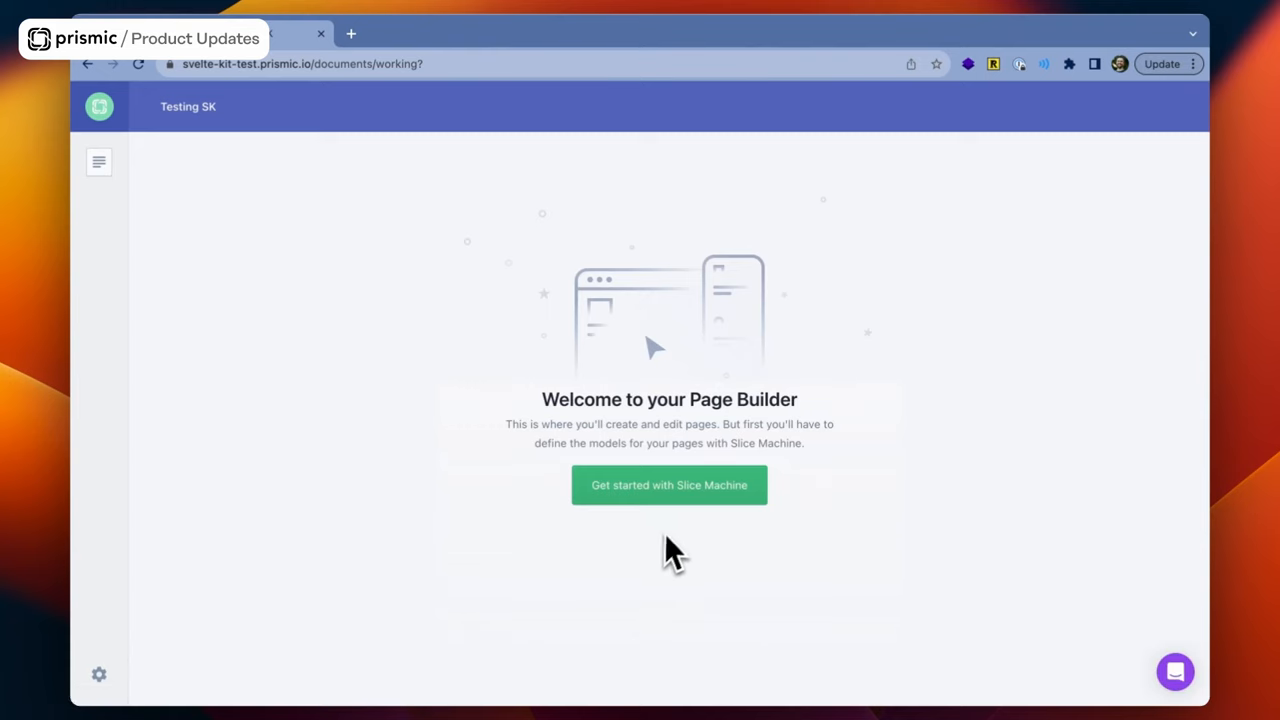
click(668, 486)
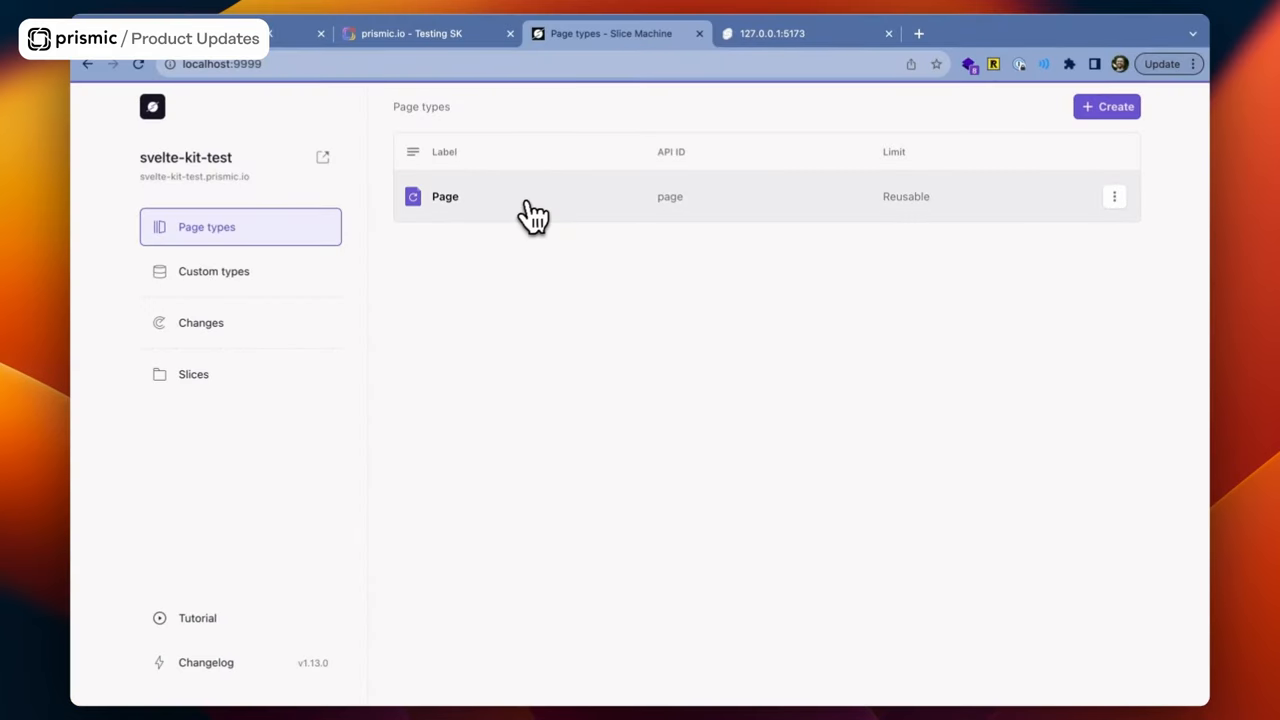
Step: Open the Page type's Hero slice and run it in the slice simulator
click(444, 196)
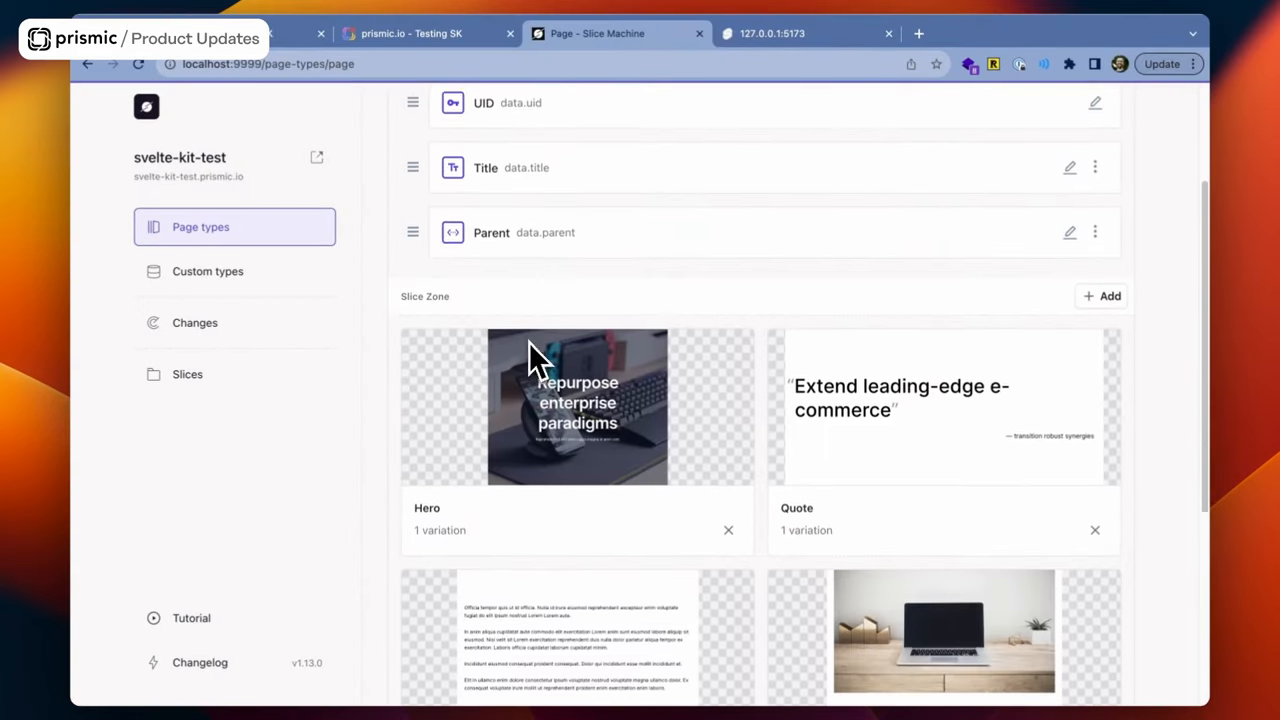
click(576, 408)
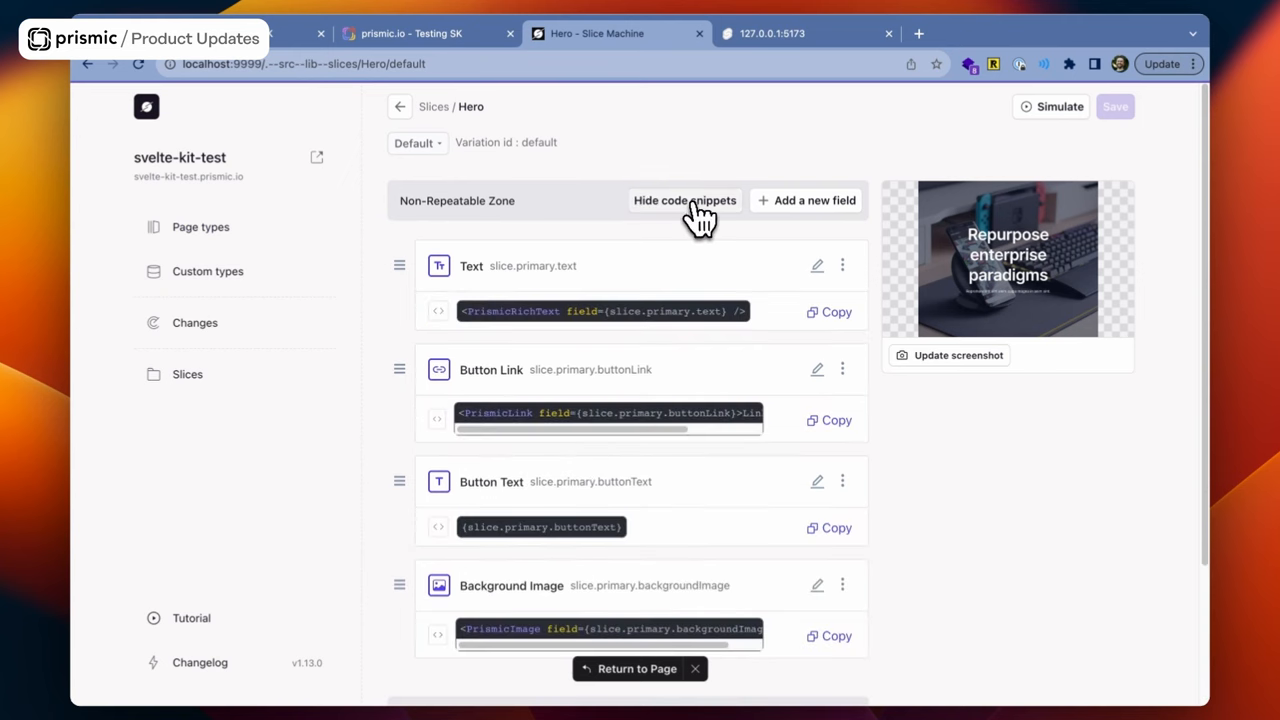
mouse_move(600, 336)
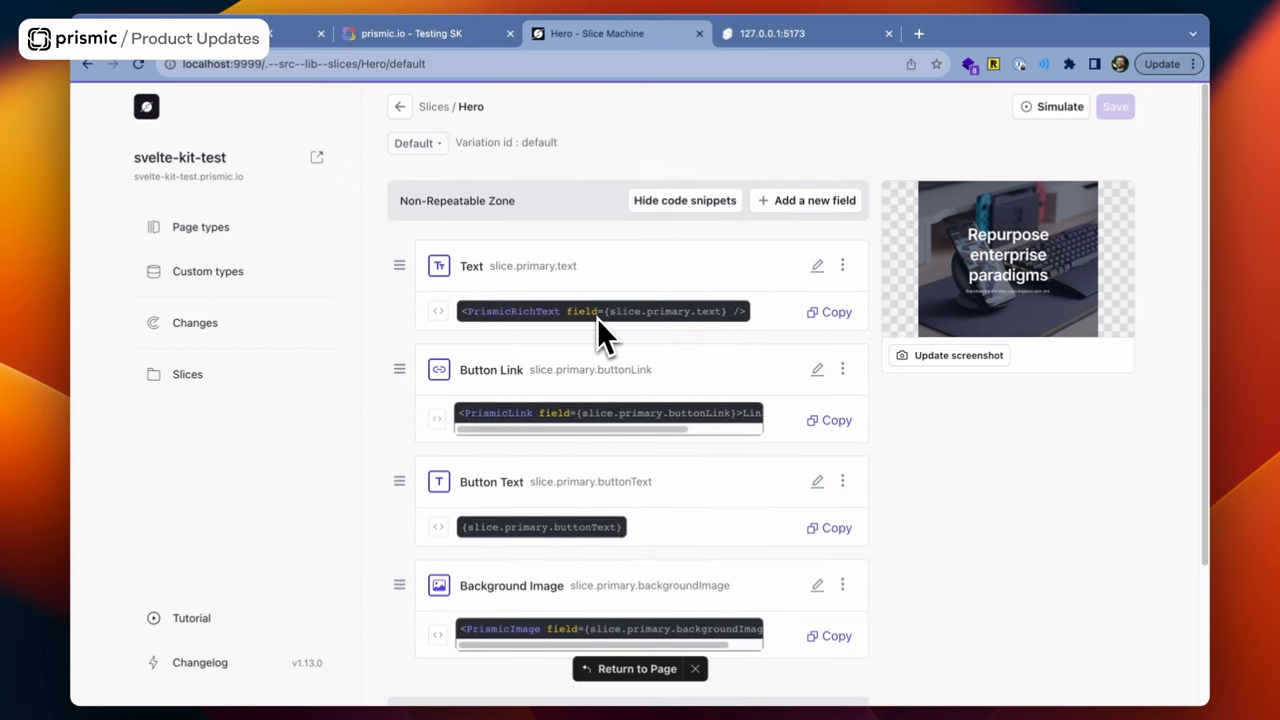
click(1052, 106)
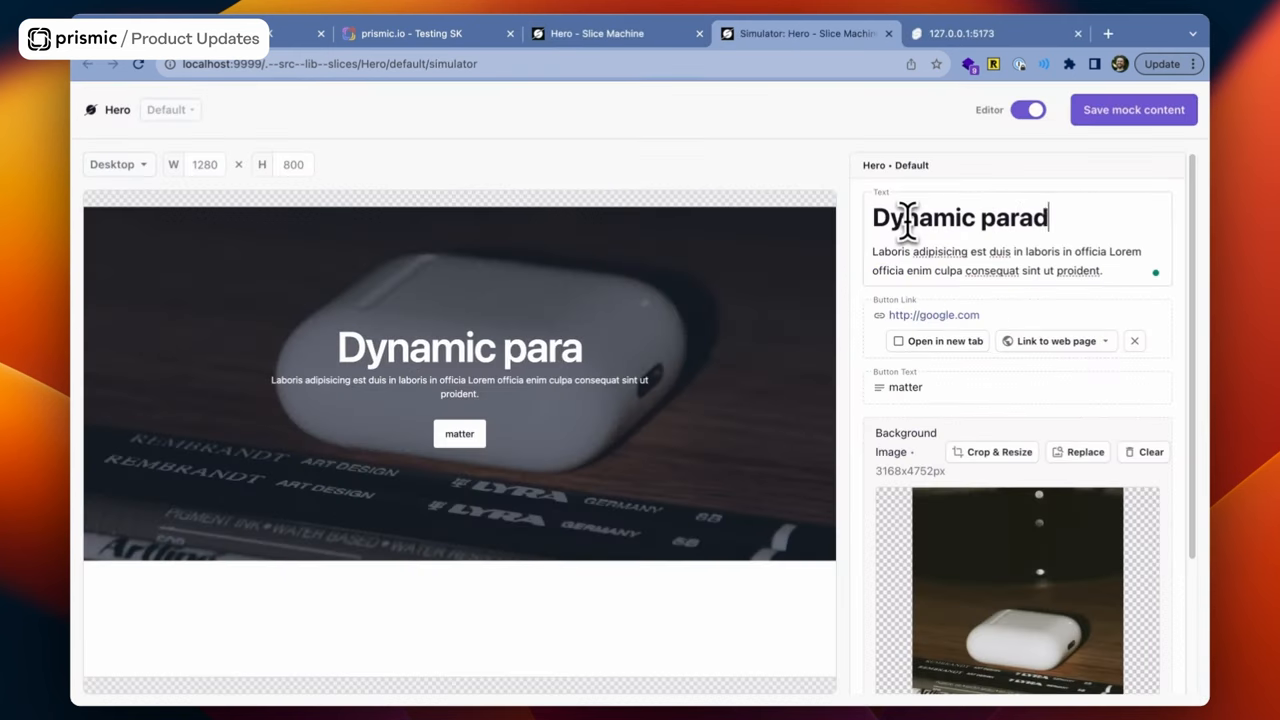
Step: Finish the Hero mock heading so it reads Dynamic paradigm
text(igm)
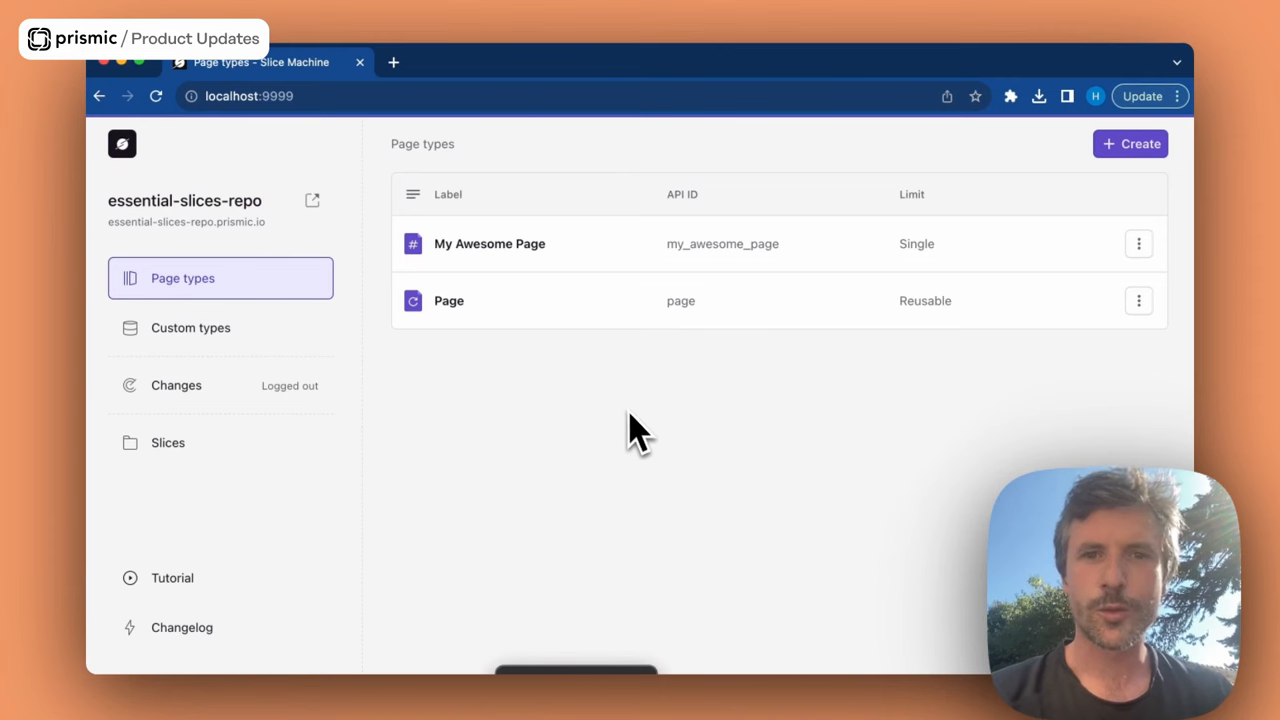
Step: Open My Awesome Page and show the Slice Zone's Add options
click(488, 244)
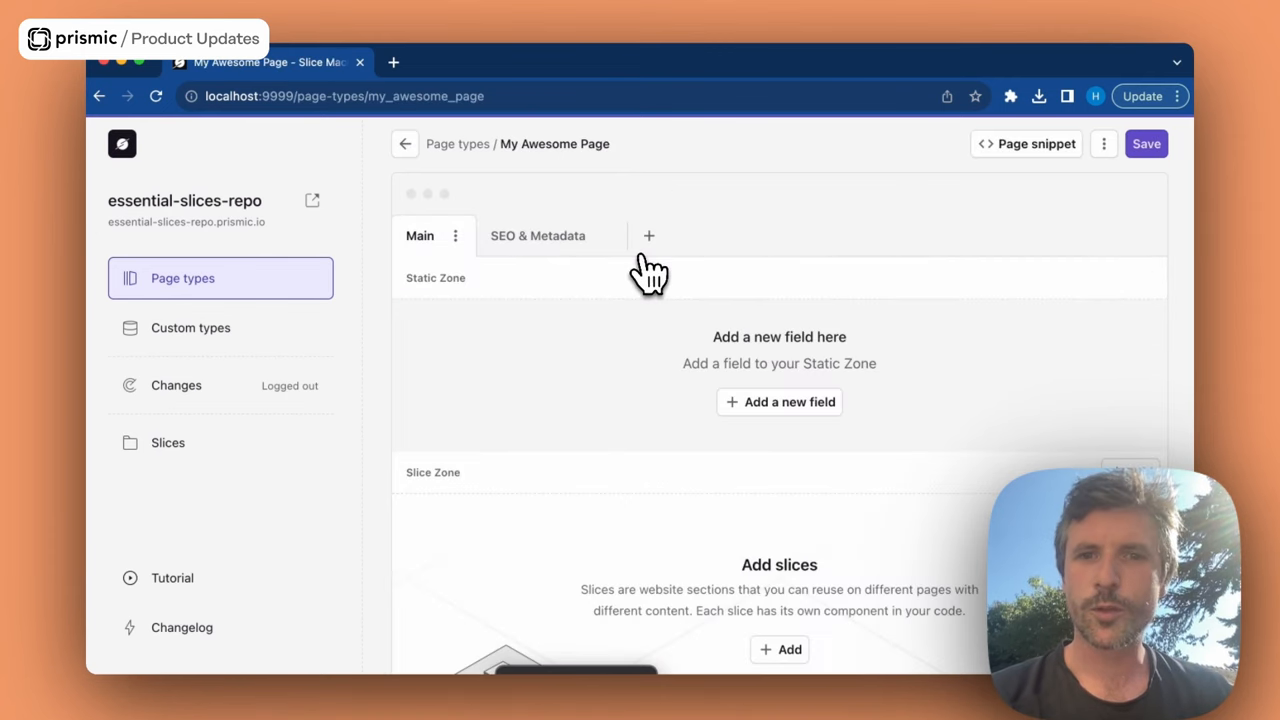
scroll(down, 3)
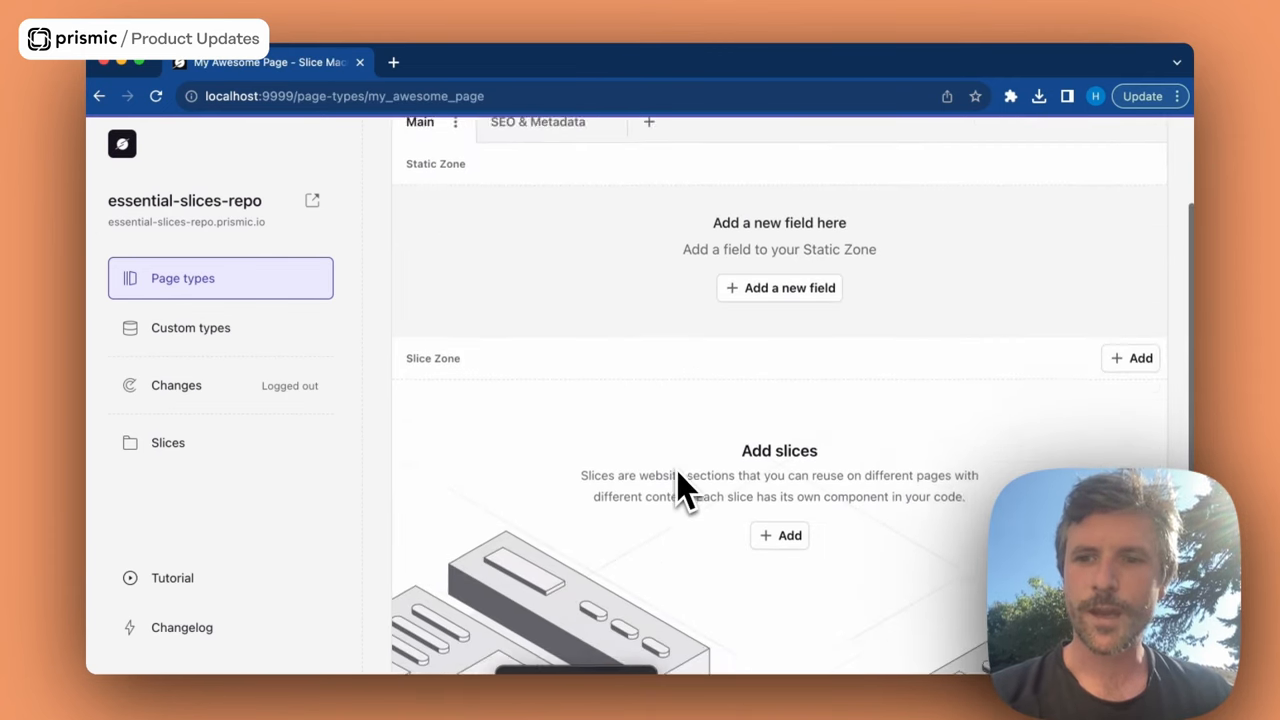
click(780, 536)
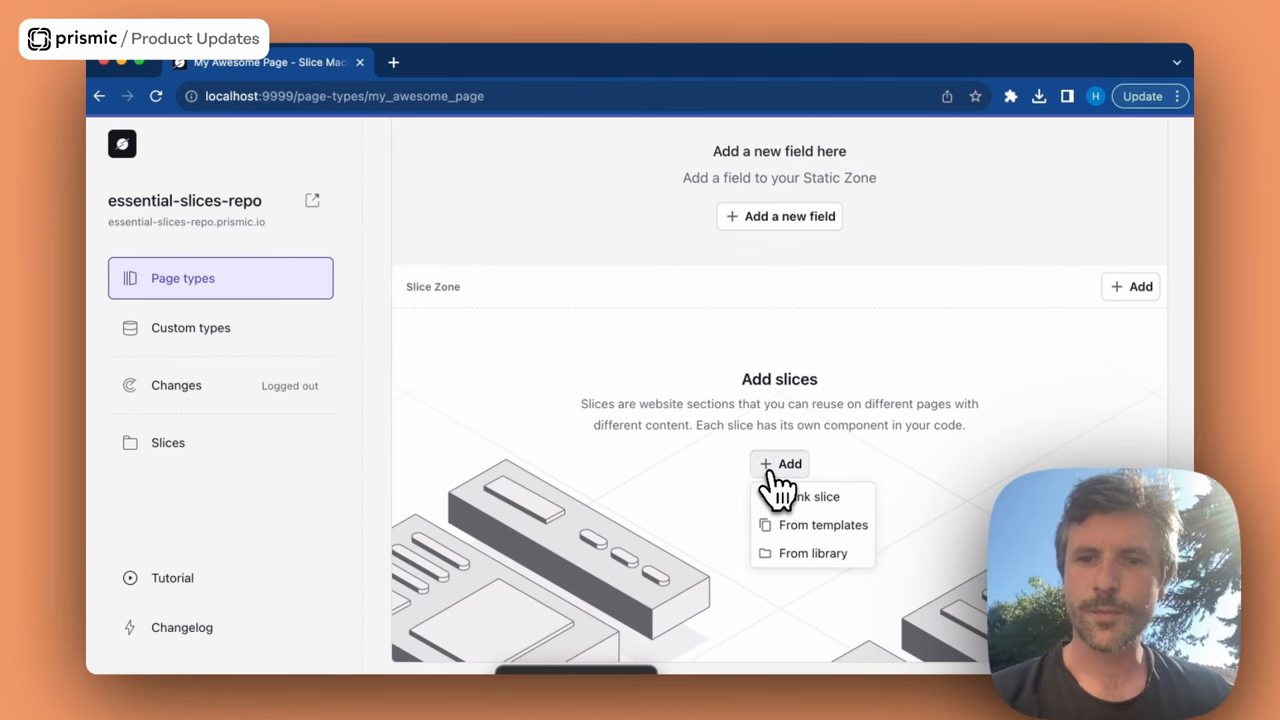
Step: From templates, select Hero and CustomerLogos and add them to the slice zone
click(824, 524)
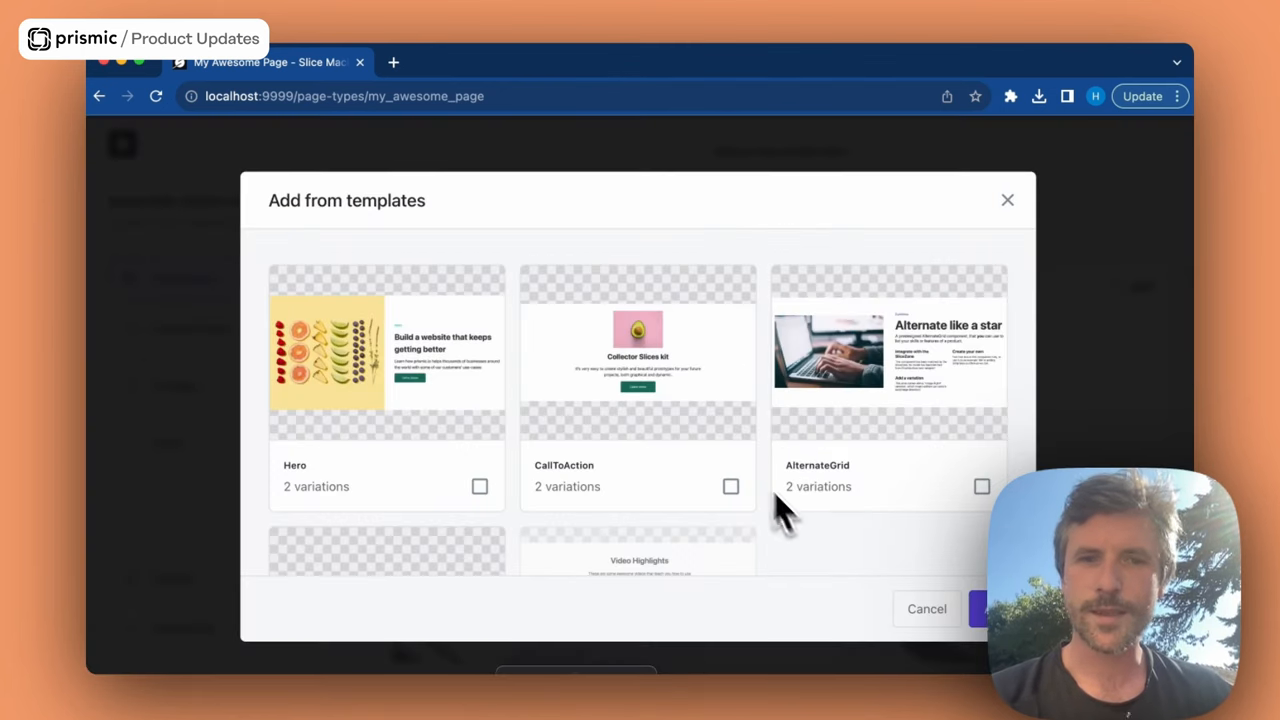
scroll(up, 3)
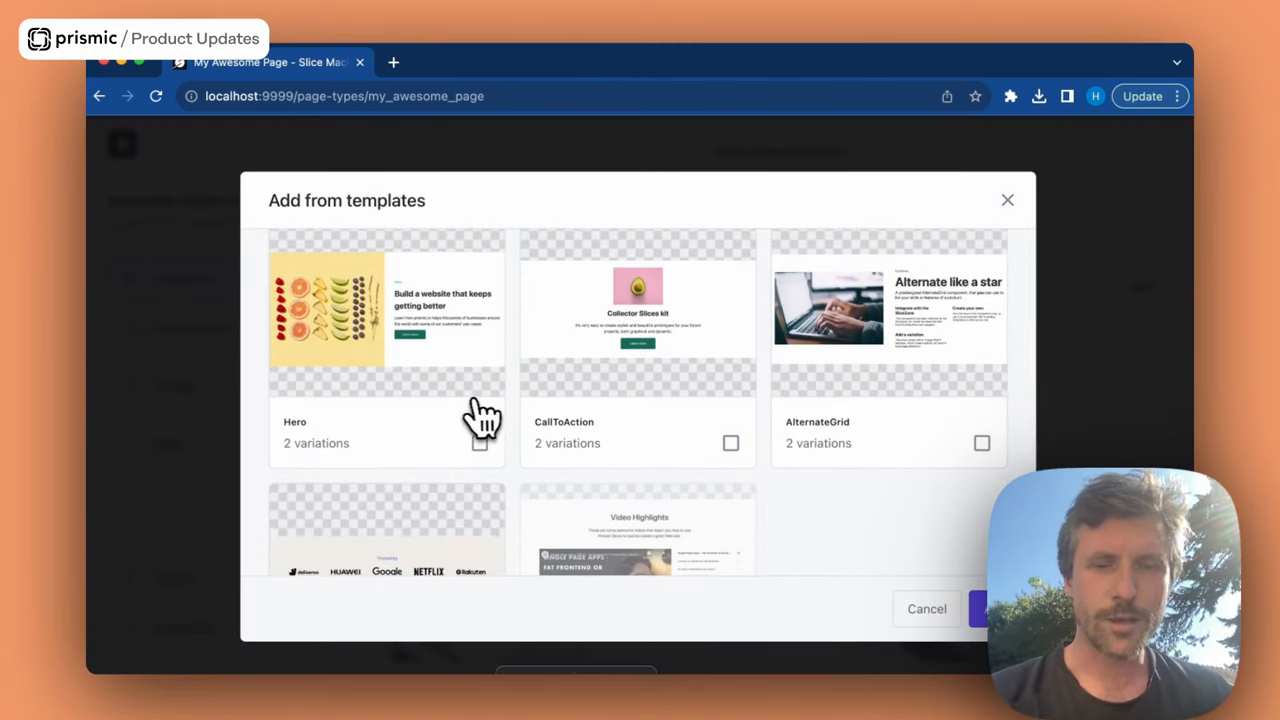
click(480, 444)
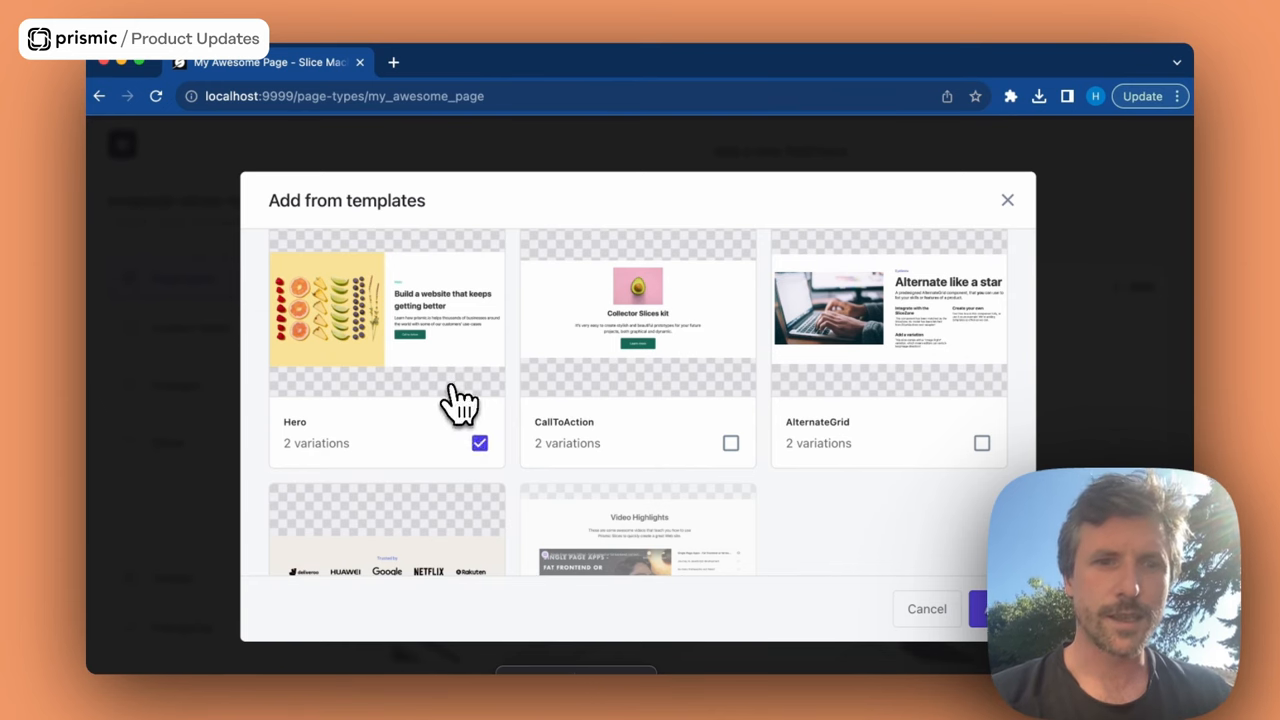
scroll(down, 3)
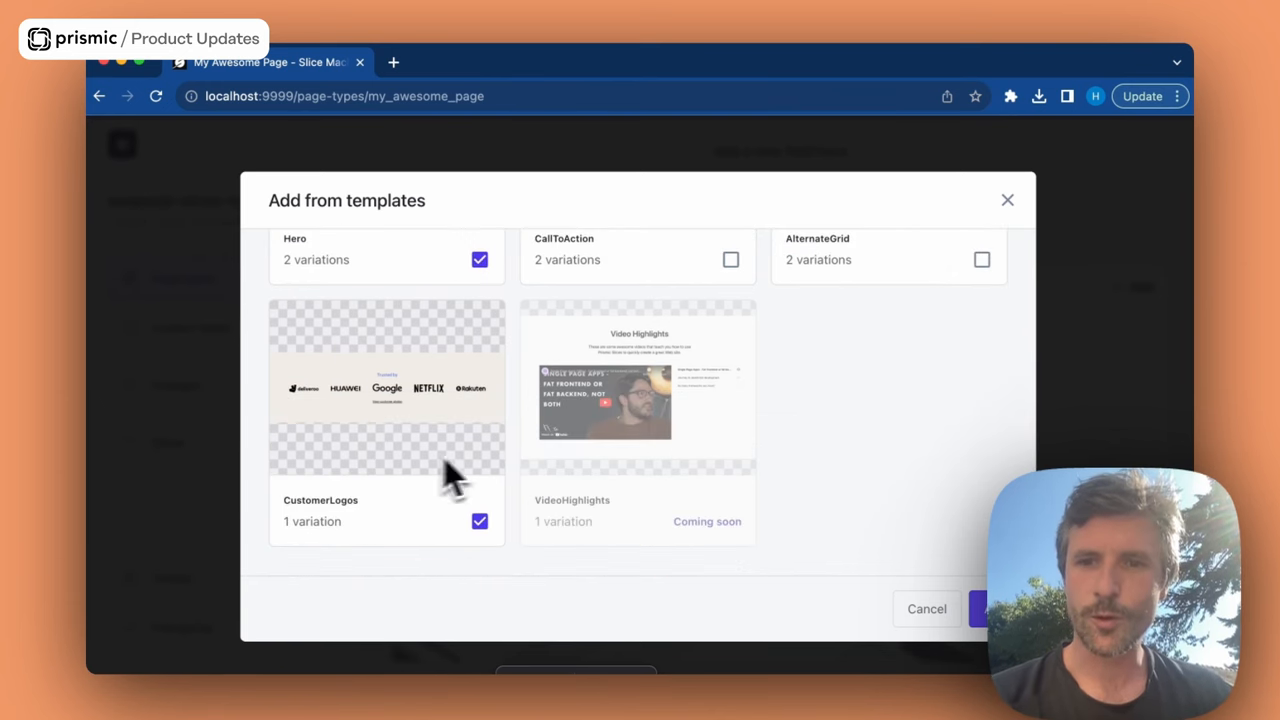
click(990, 608)
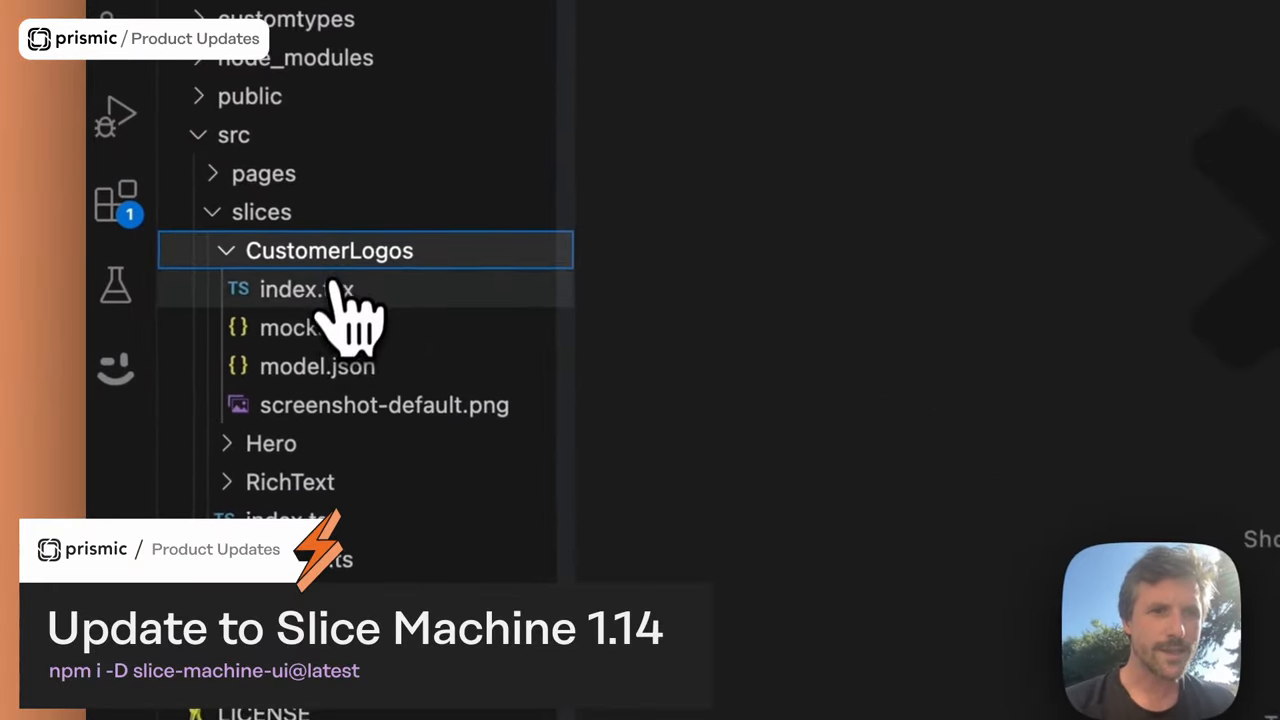
mouse_move(356, 430)
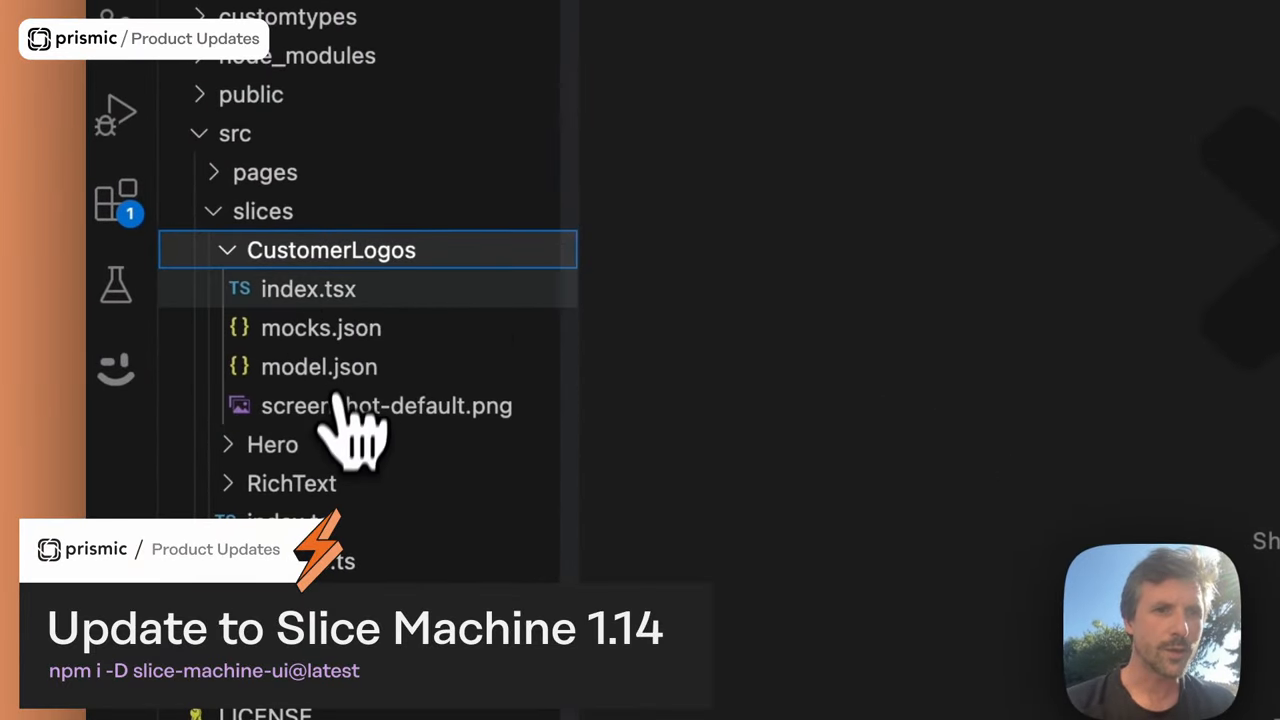
mouse_move(340, 390)
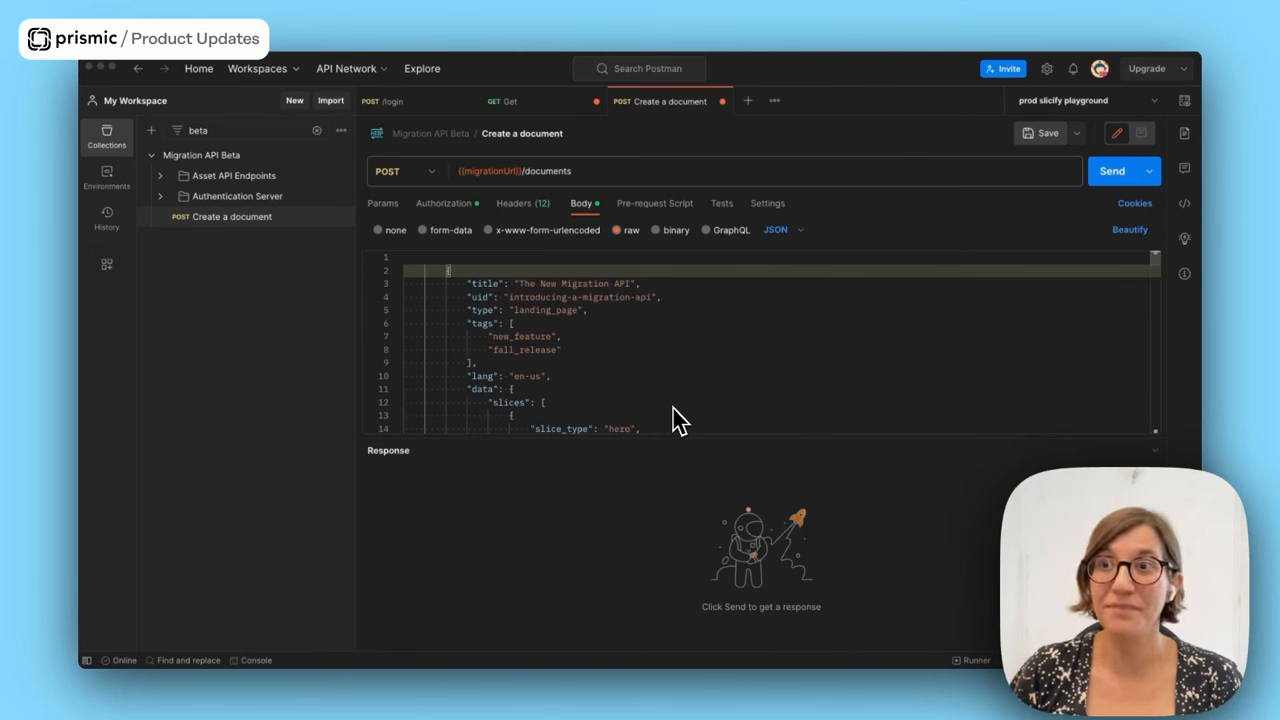
mouse_move(816, 384)
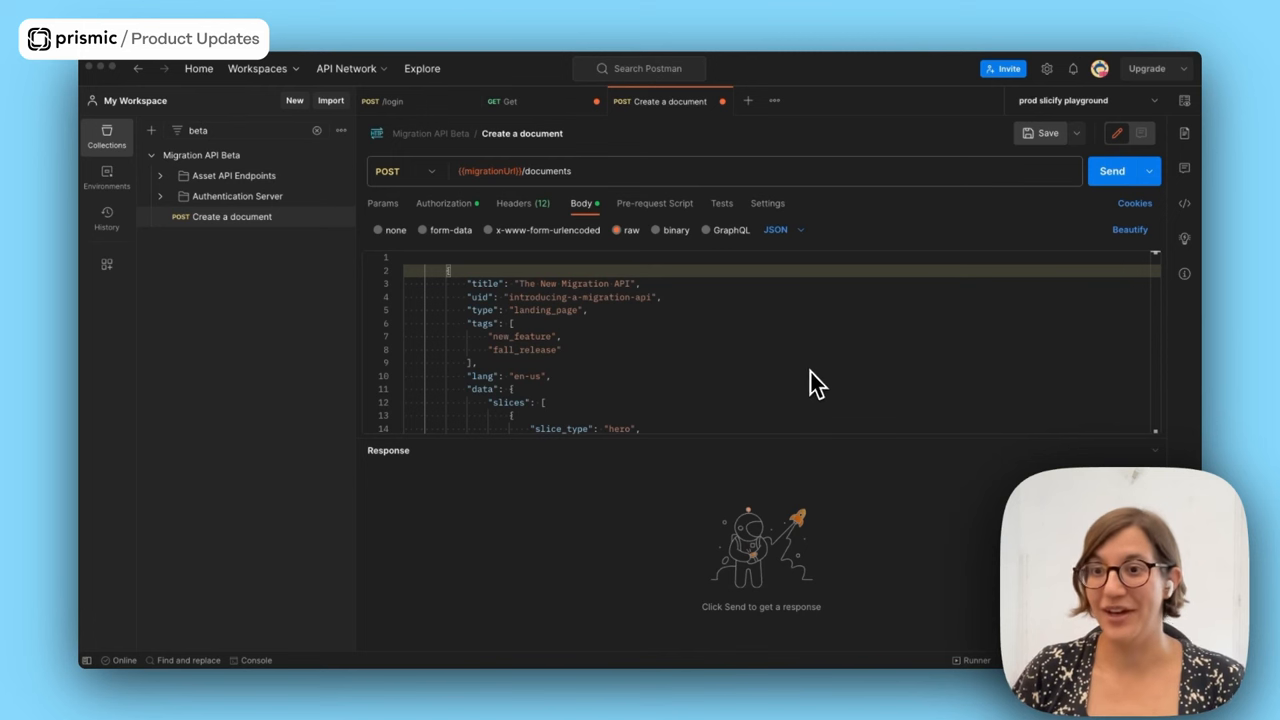
mouse_move(718, 388)
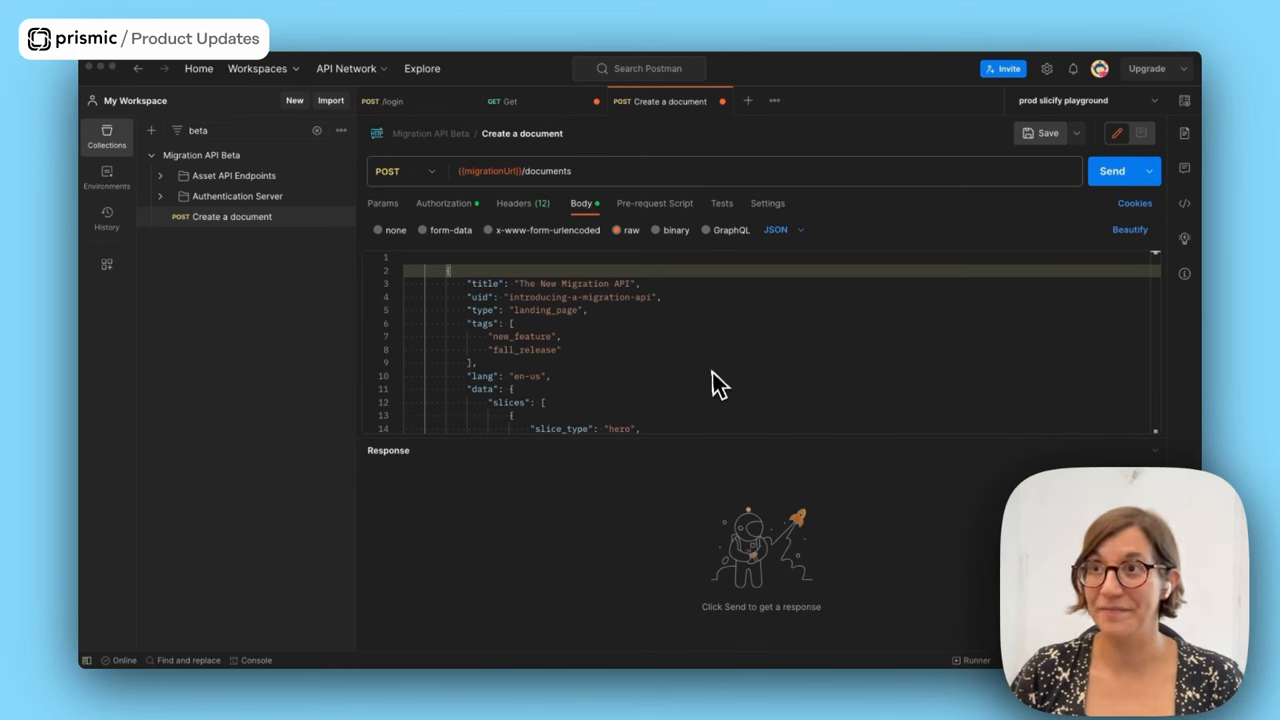
mouse_move(724, 398)
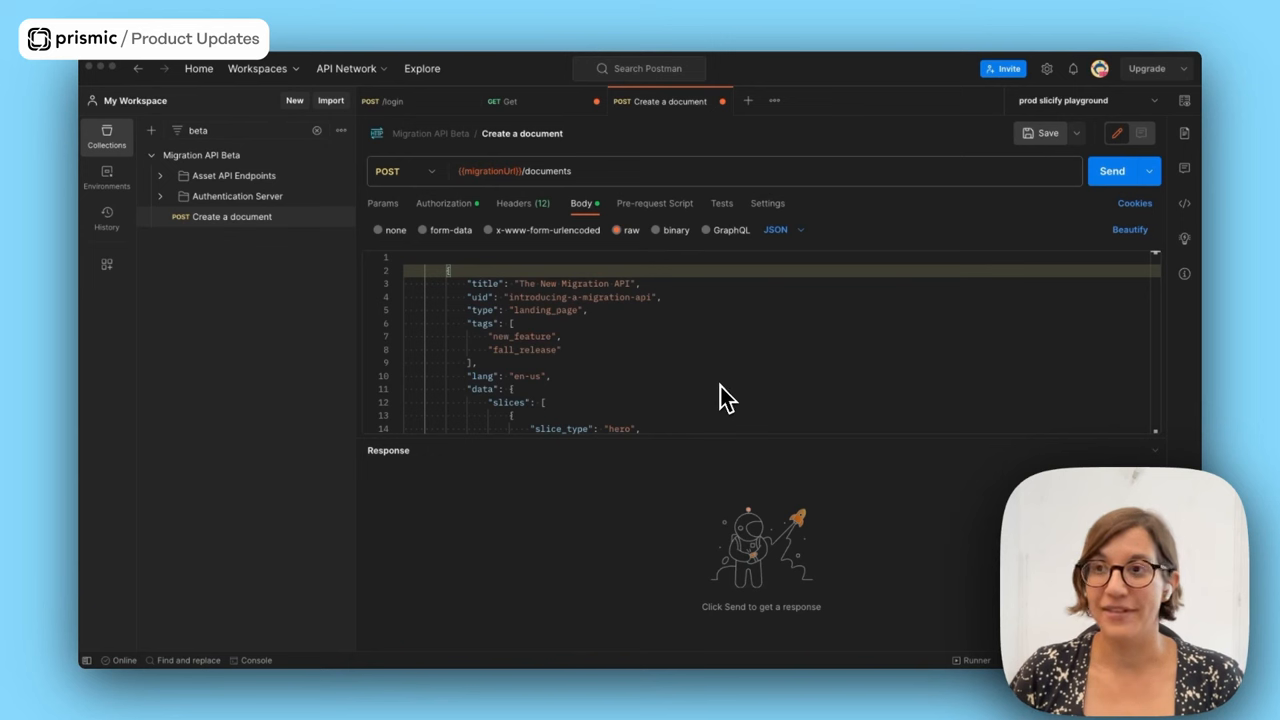
mouse_move(680, 390)
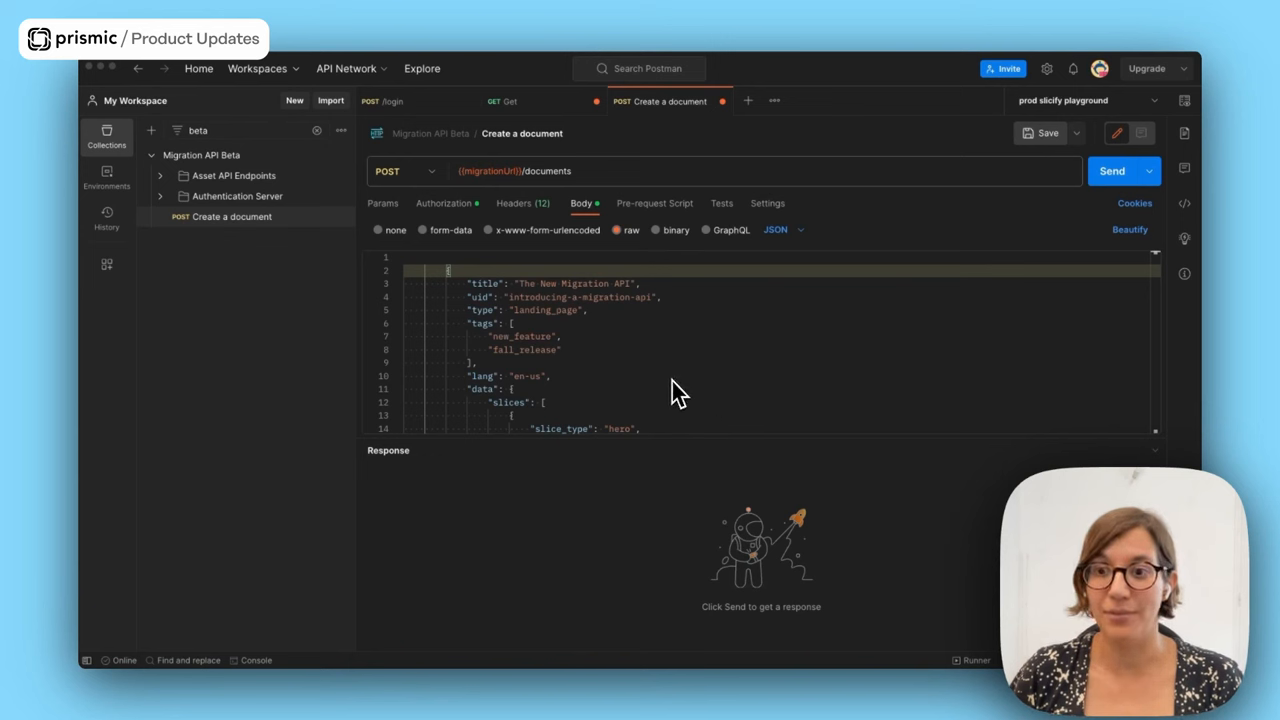
mouse_move(490, 304)
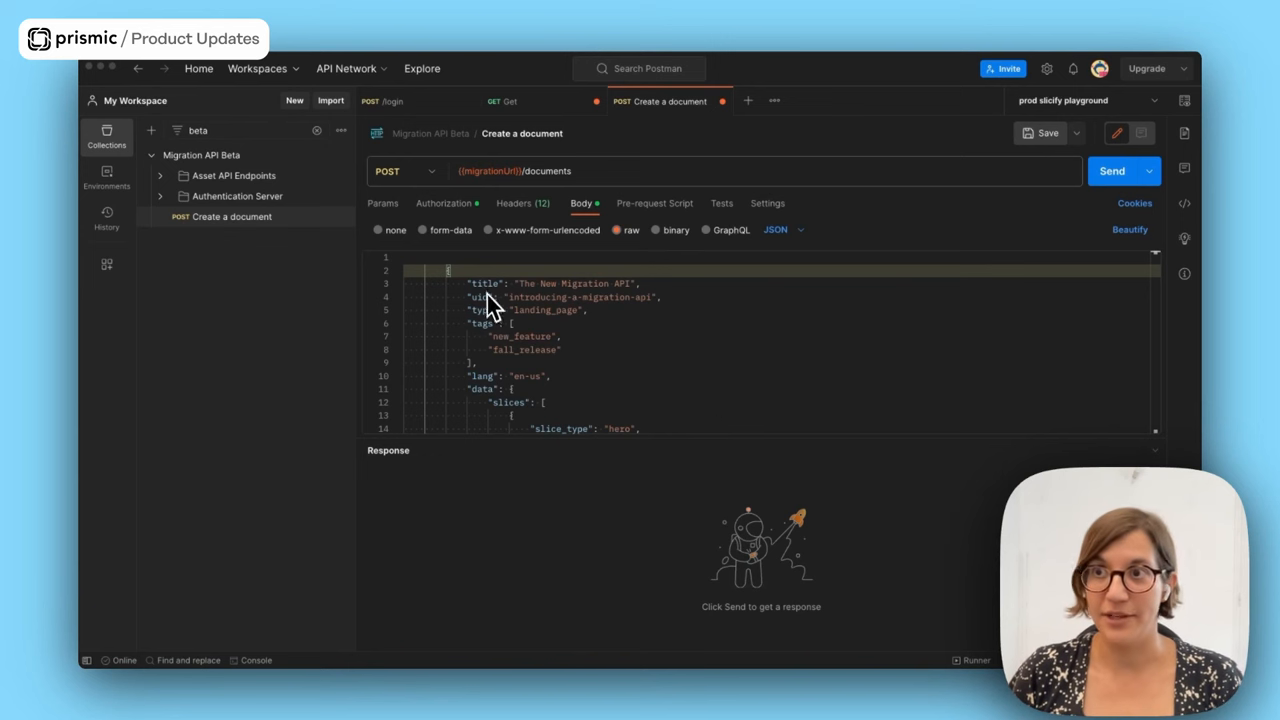
Step: Review the Create a document request's JSON body and send it to create 'The New Migration API' draft
scroll(down, 3)
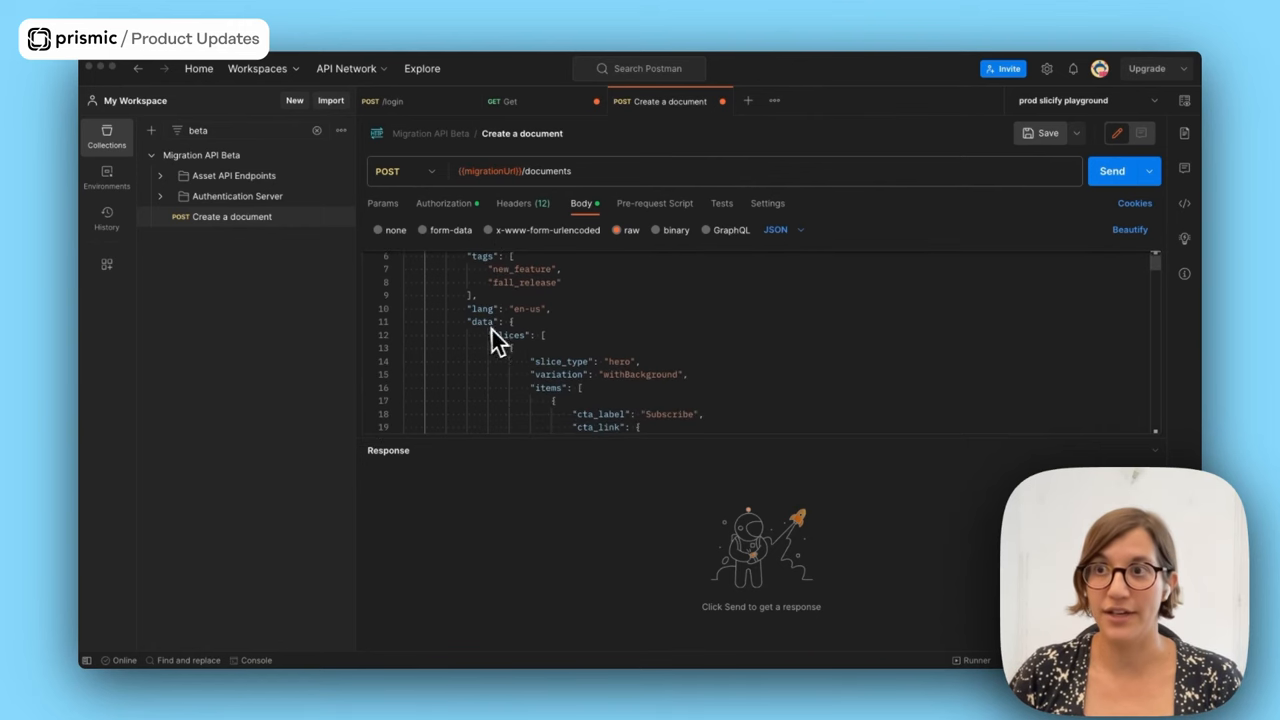
mouse_move(540, 370)
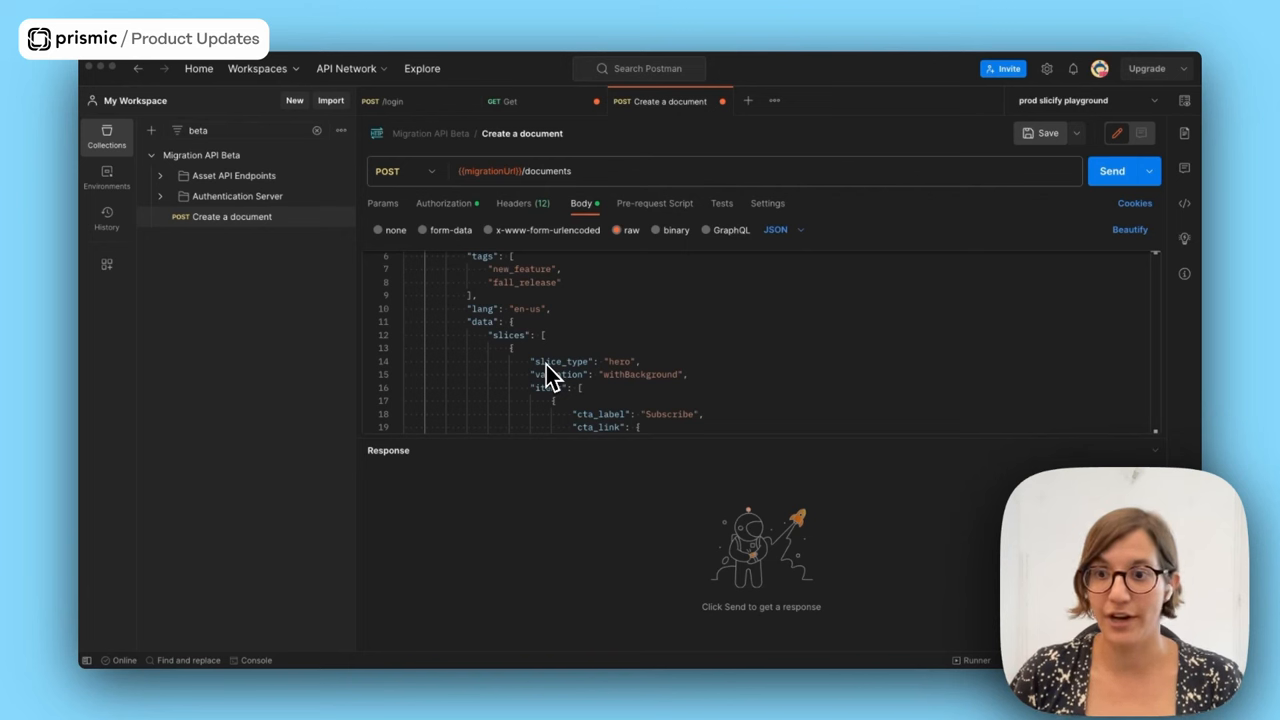
mouse_move(544, 368)
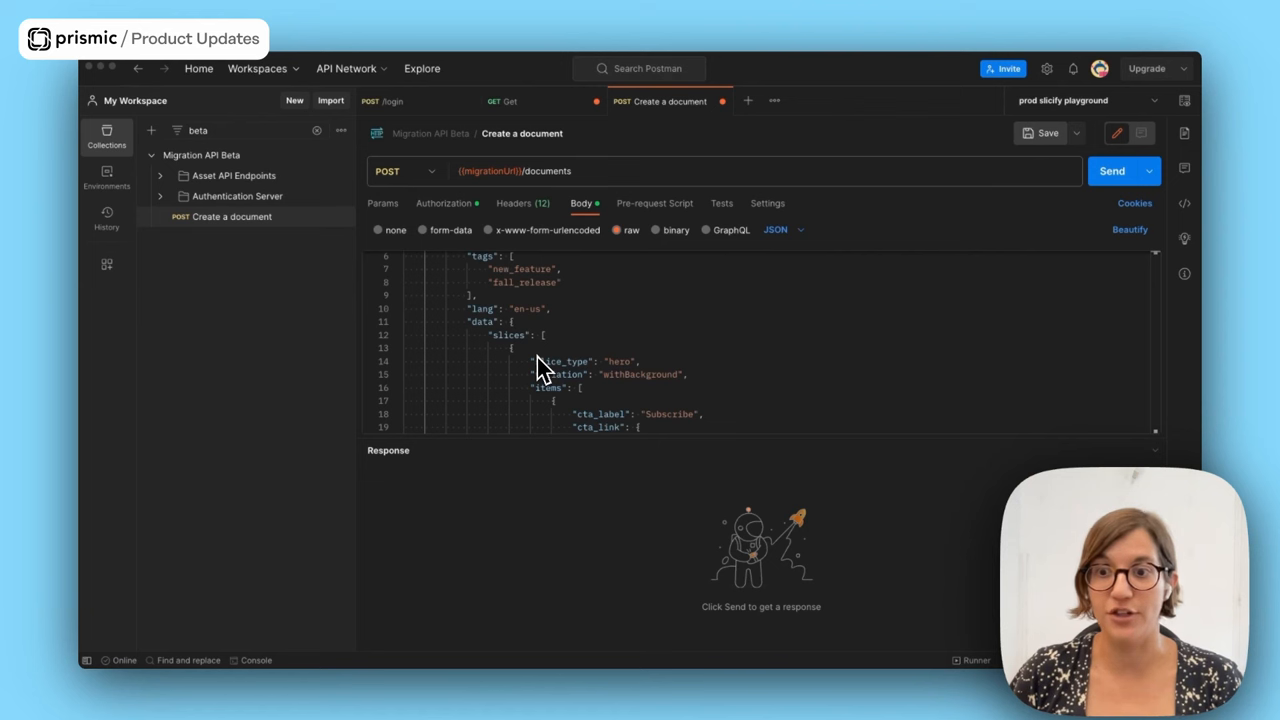
mouse_move(540, 360)
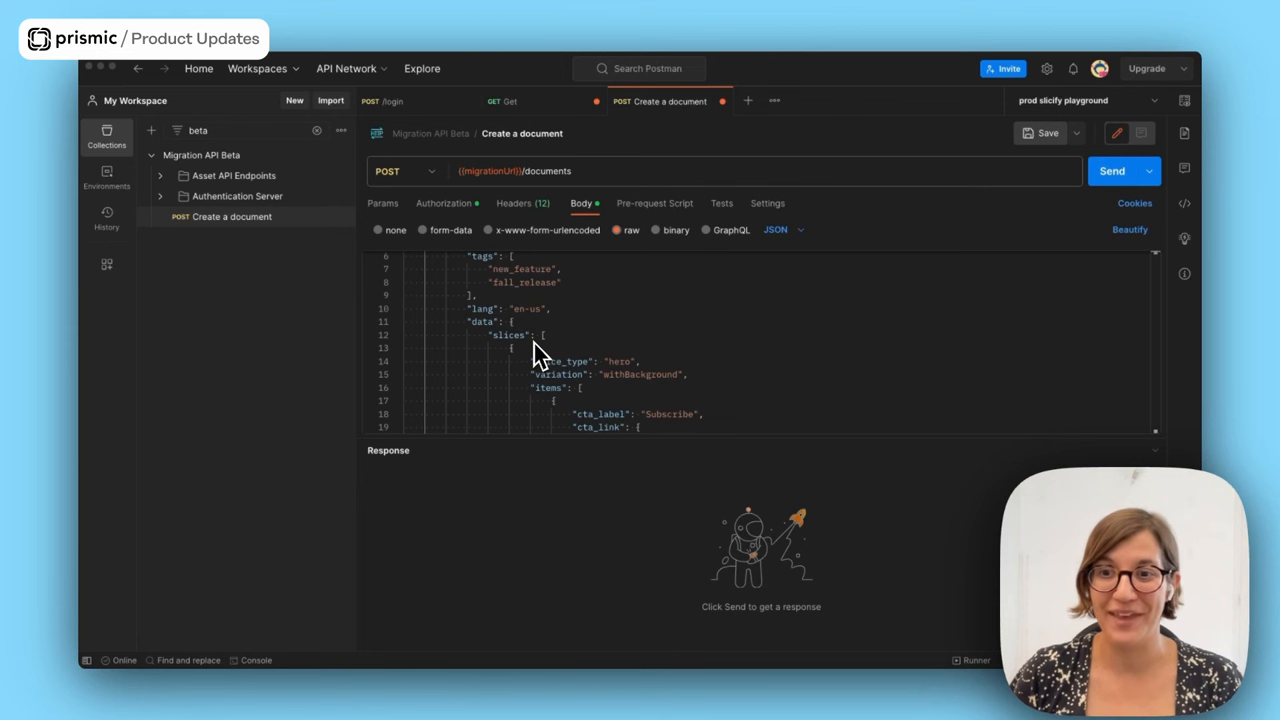
scroll(up, 3)
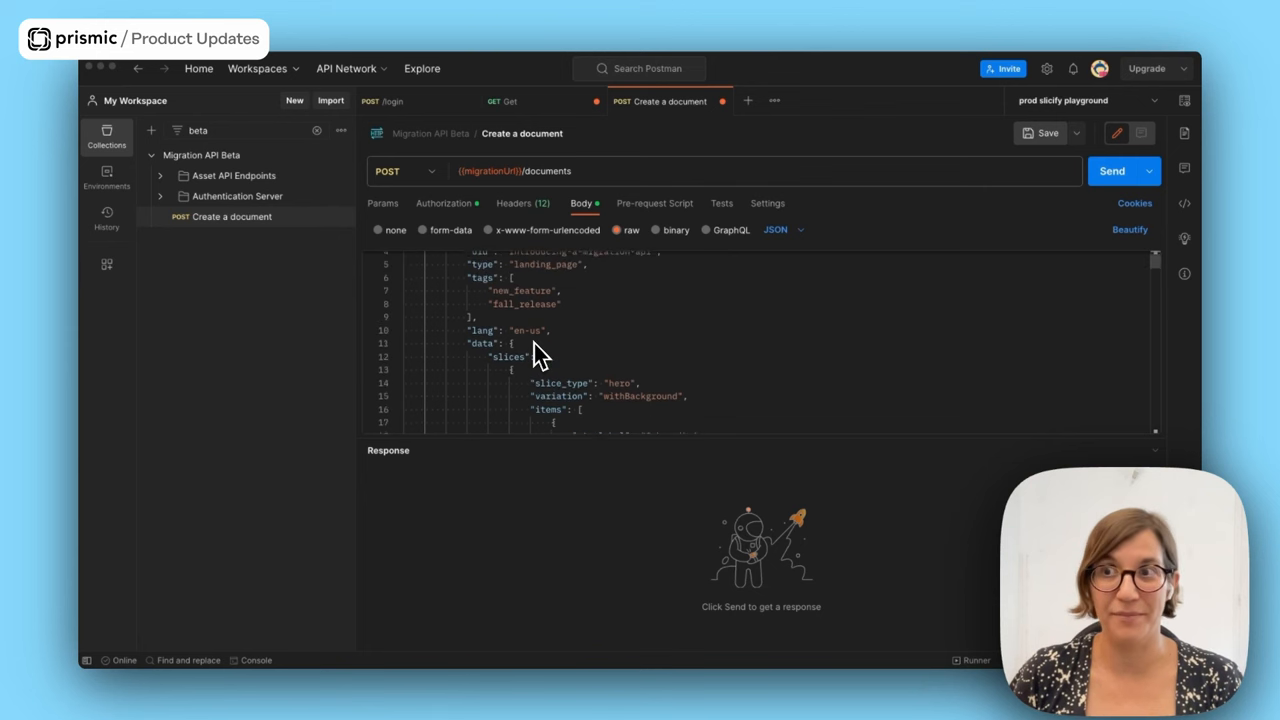
scroll(down, 3)
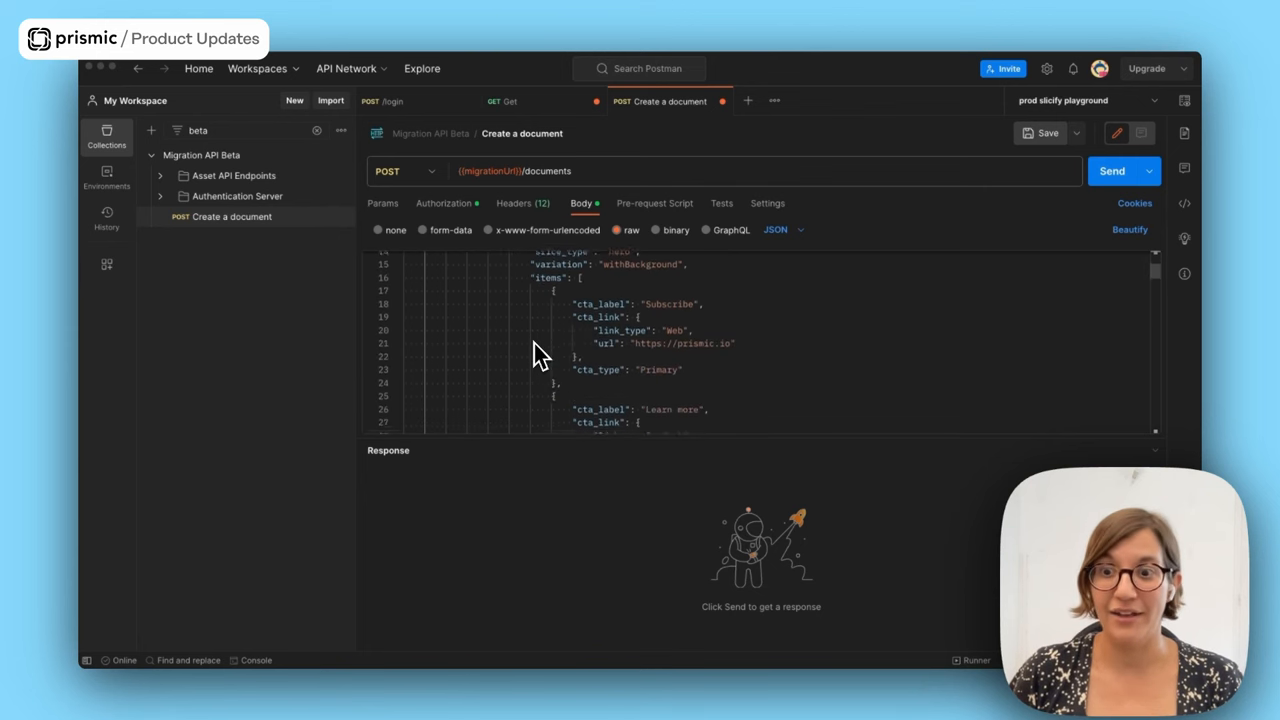
scroll(down, 3)
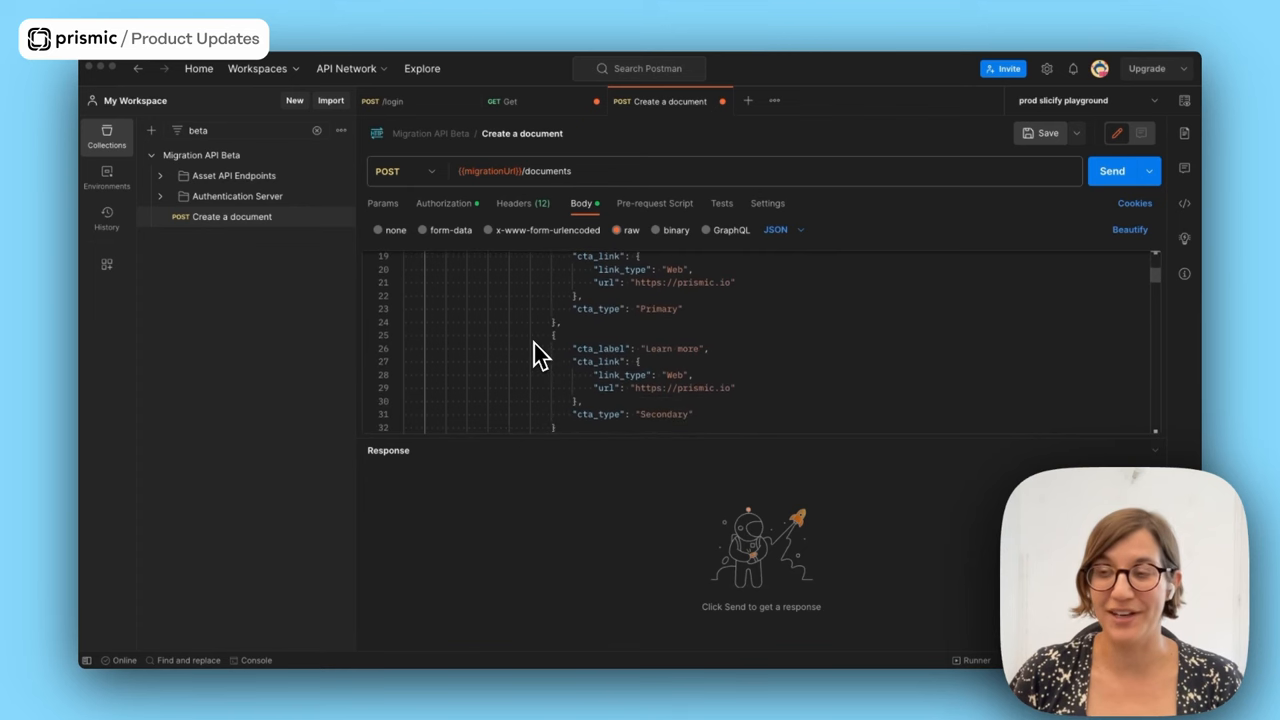
scroll(down, 3)
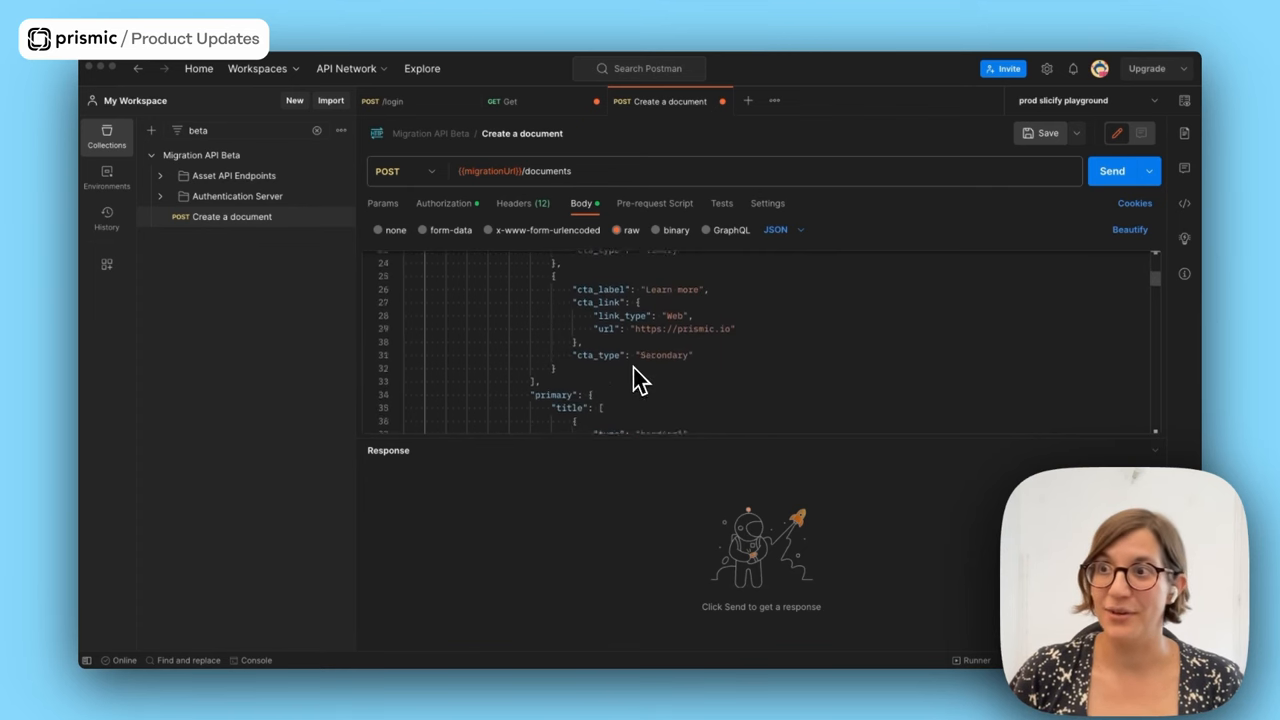
scroll(down, 3)
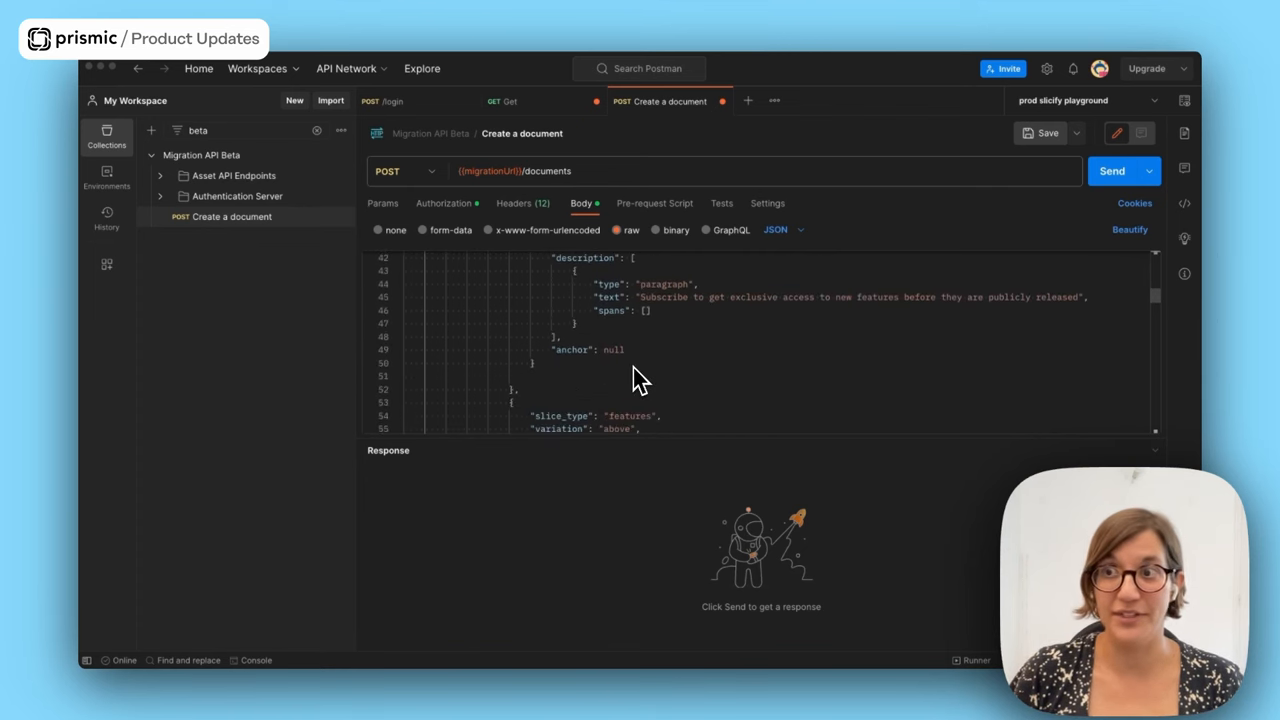
scroll(down, 3)
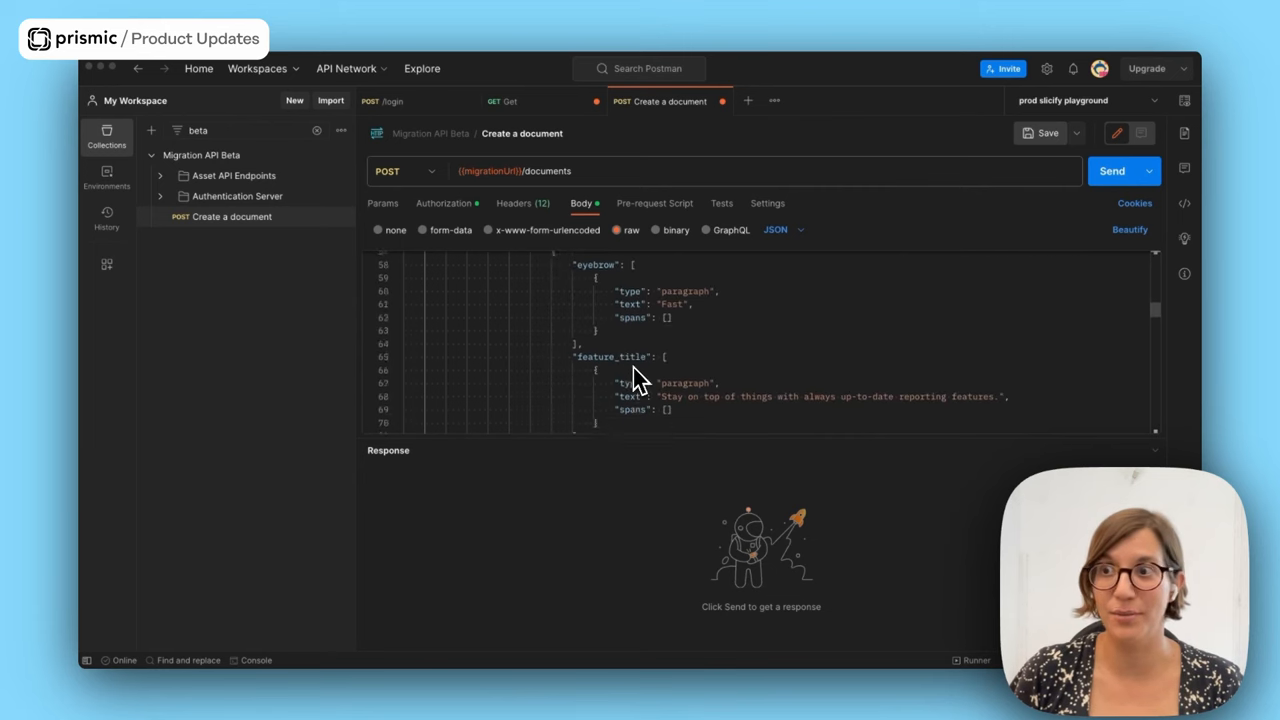
scroll(down, 3)
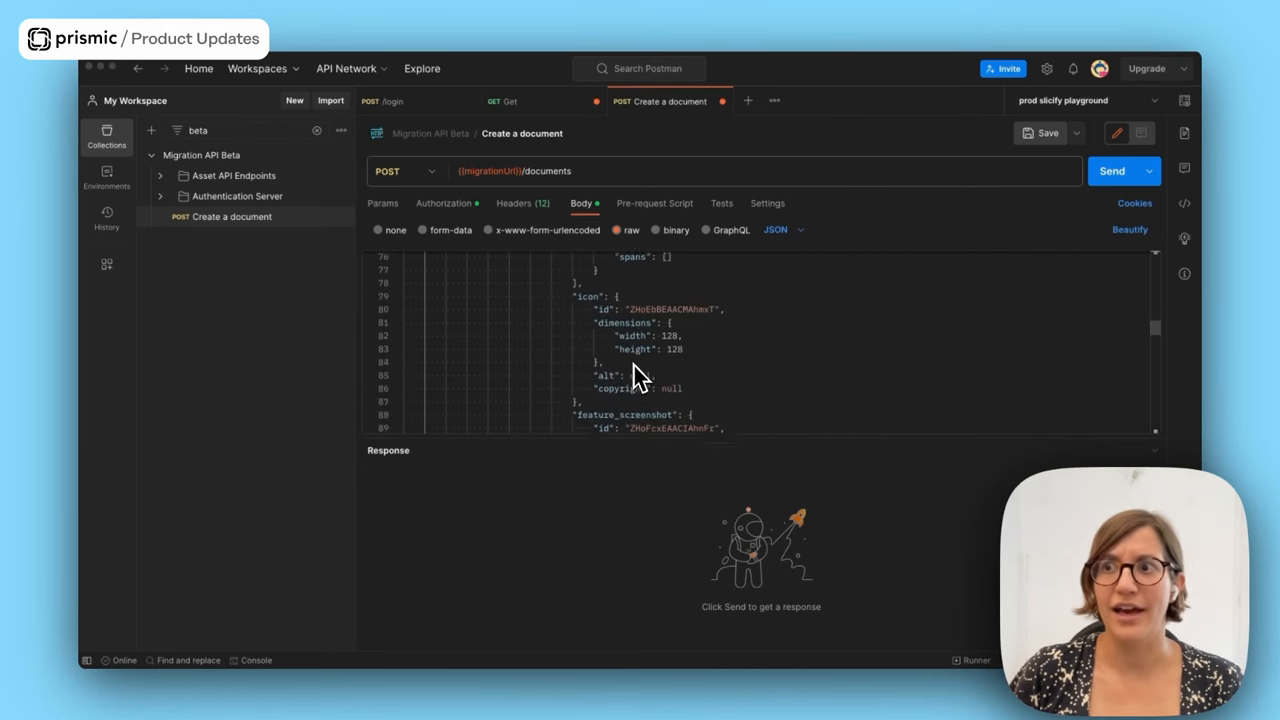
scroll(down, 3)
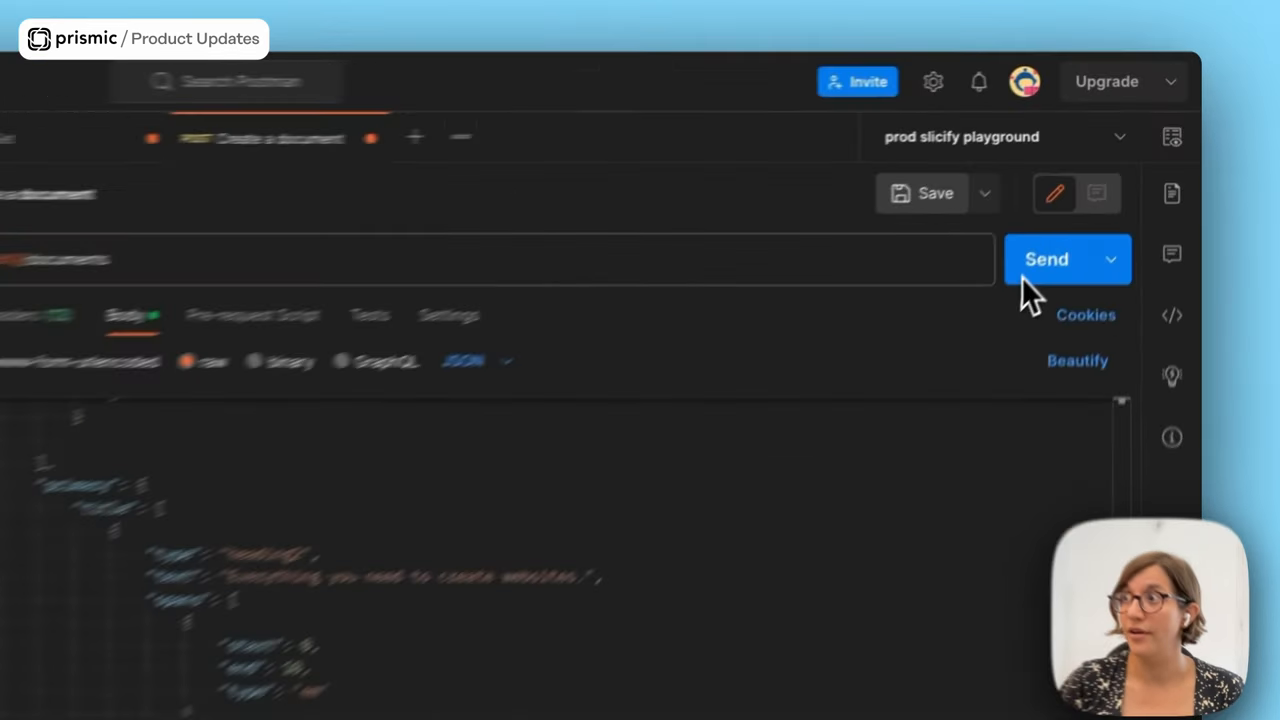
click(1046, 260)
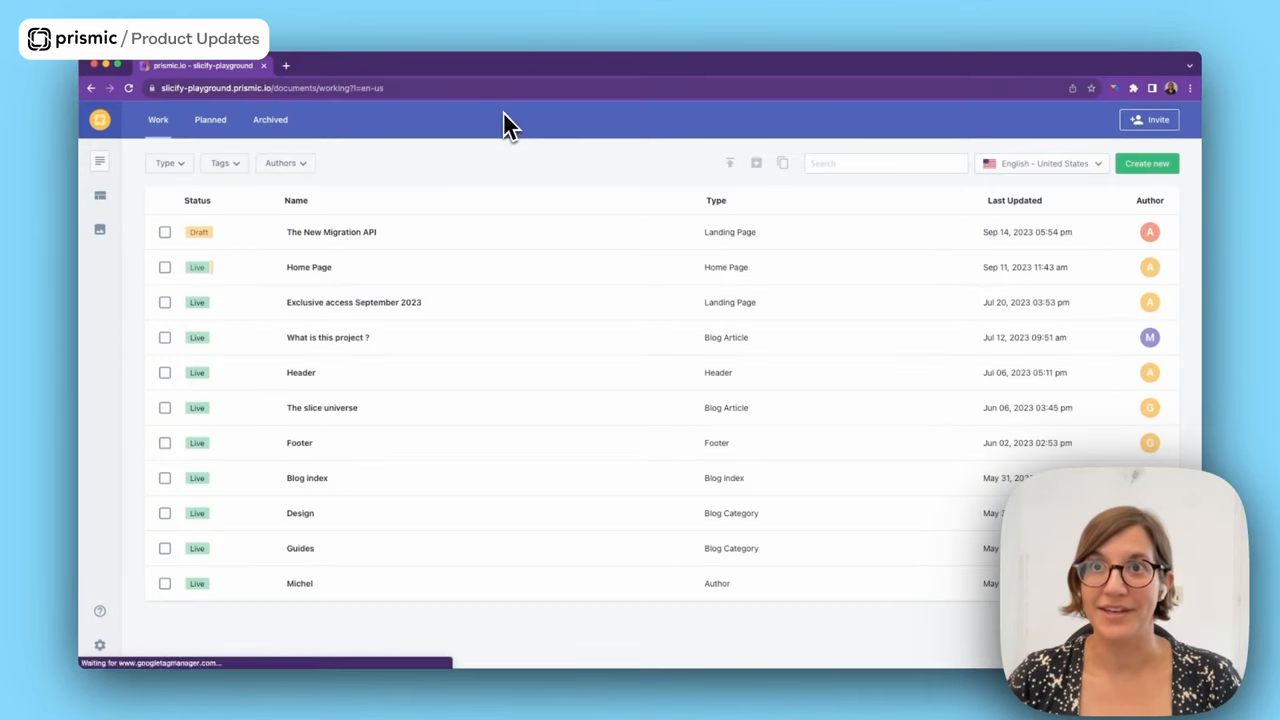
mouse_move(456, 244)
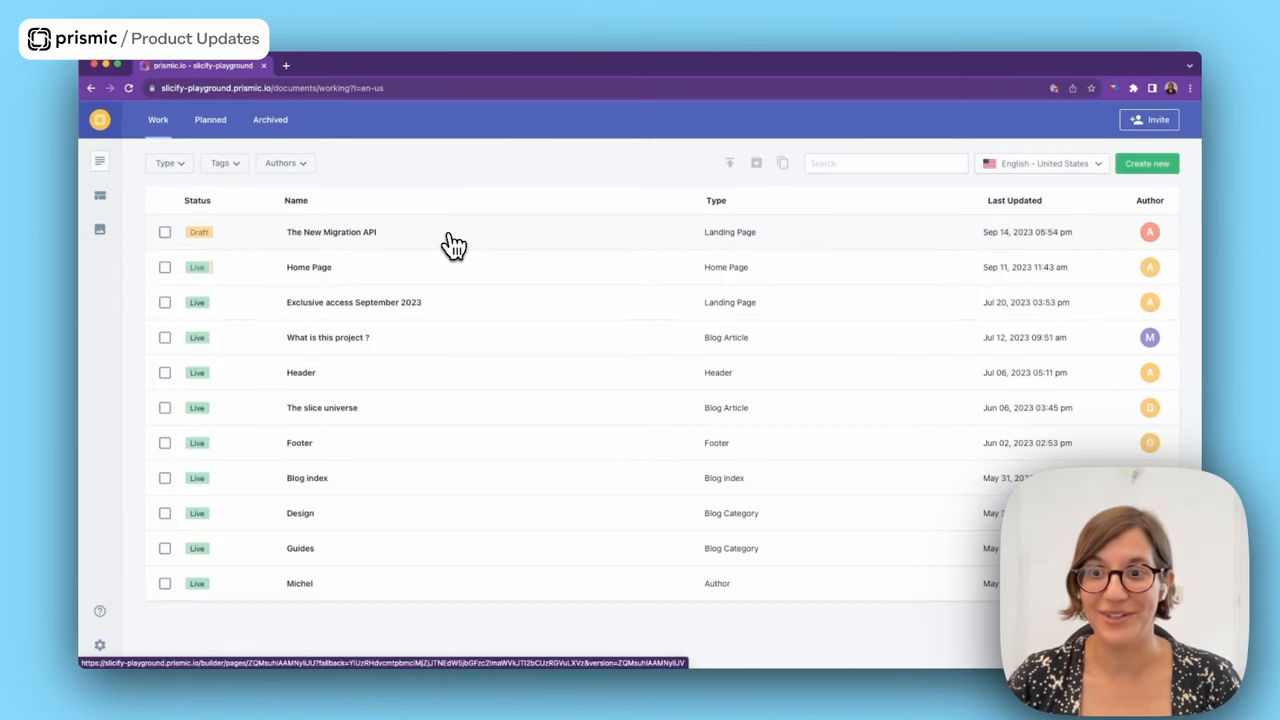
Step: Review the draft 'The New Migration API' page's imported Hero and Features slices and tags
click(332, 232)
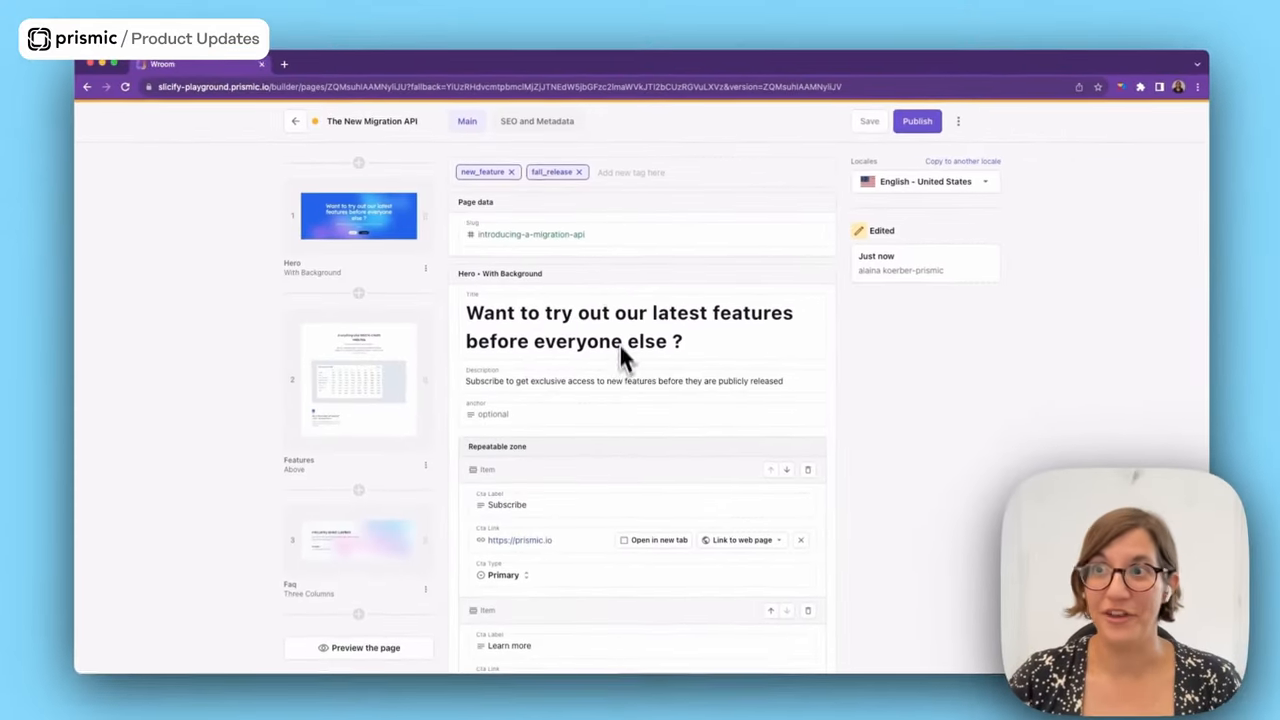
scroll(down, 3)
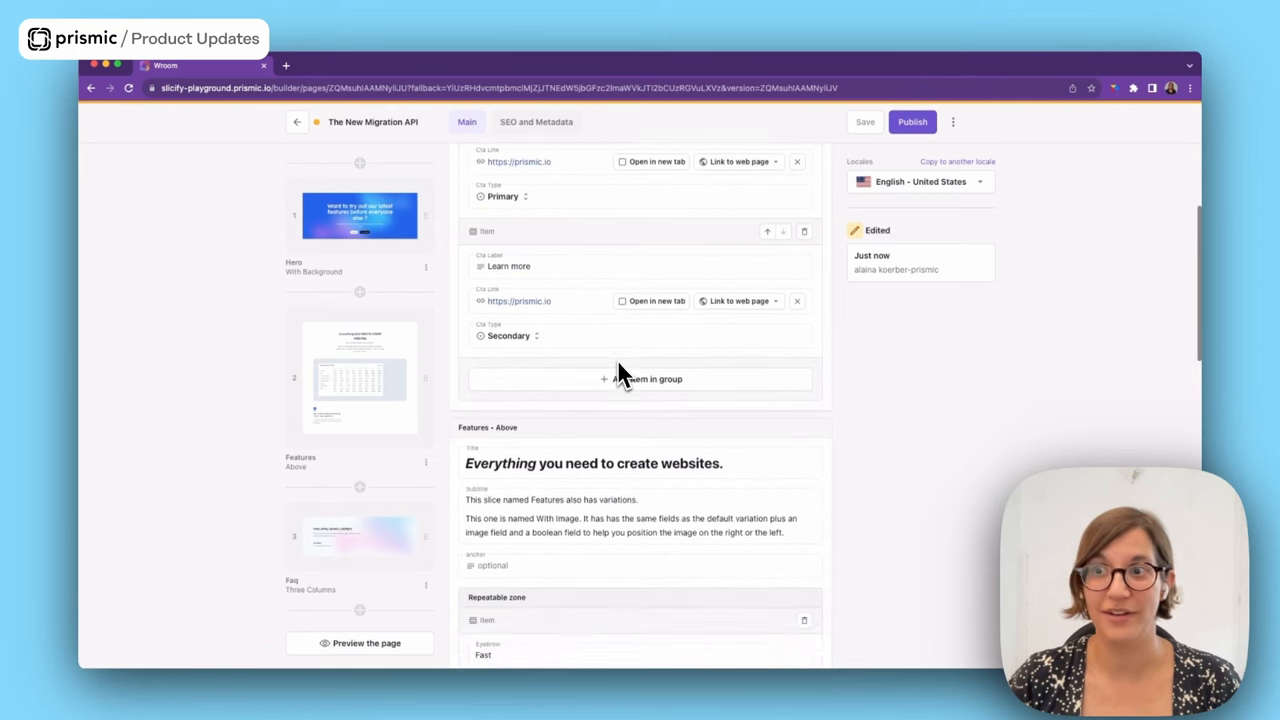
scroll(down, 3)
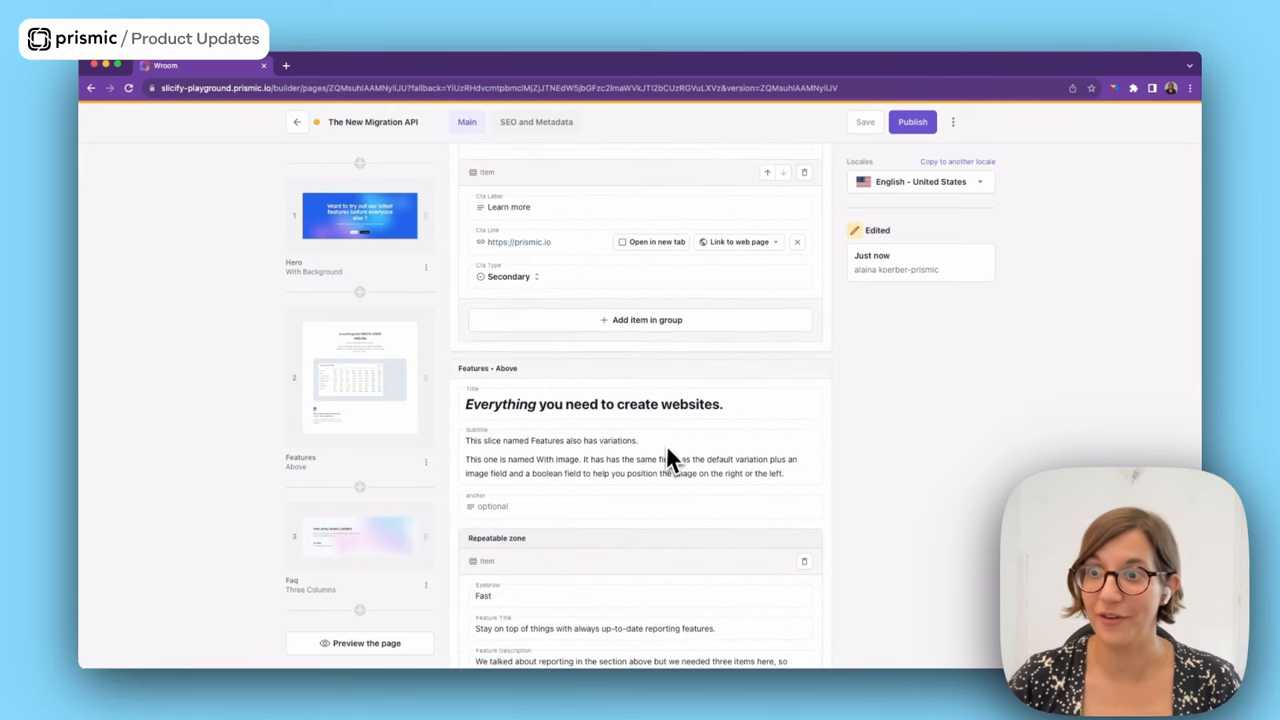
scroll(up, 3)
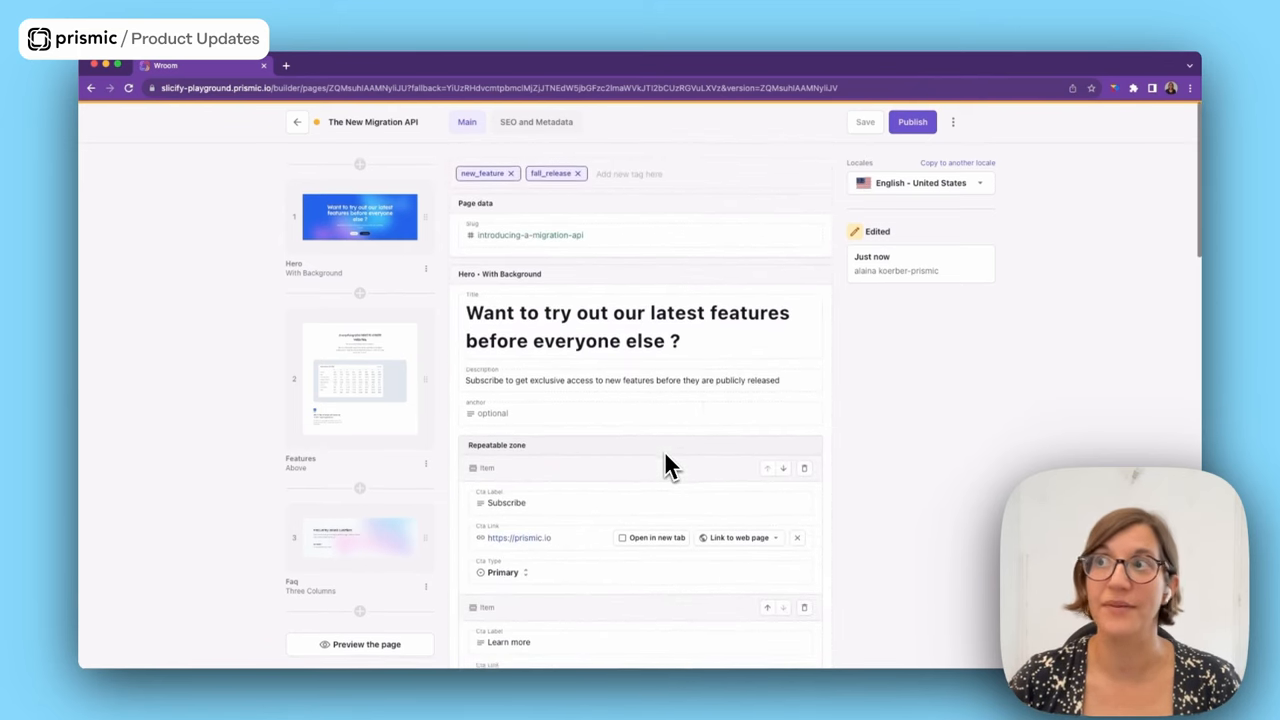